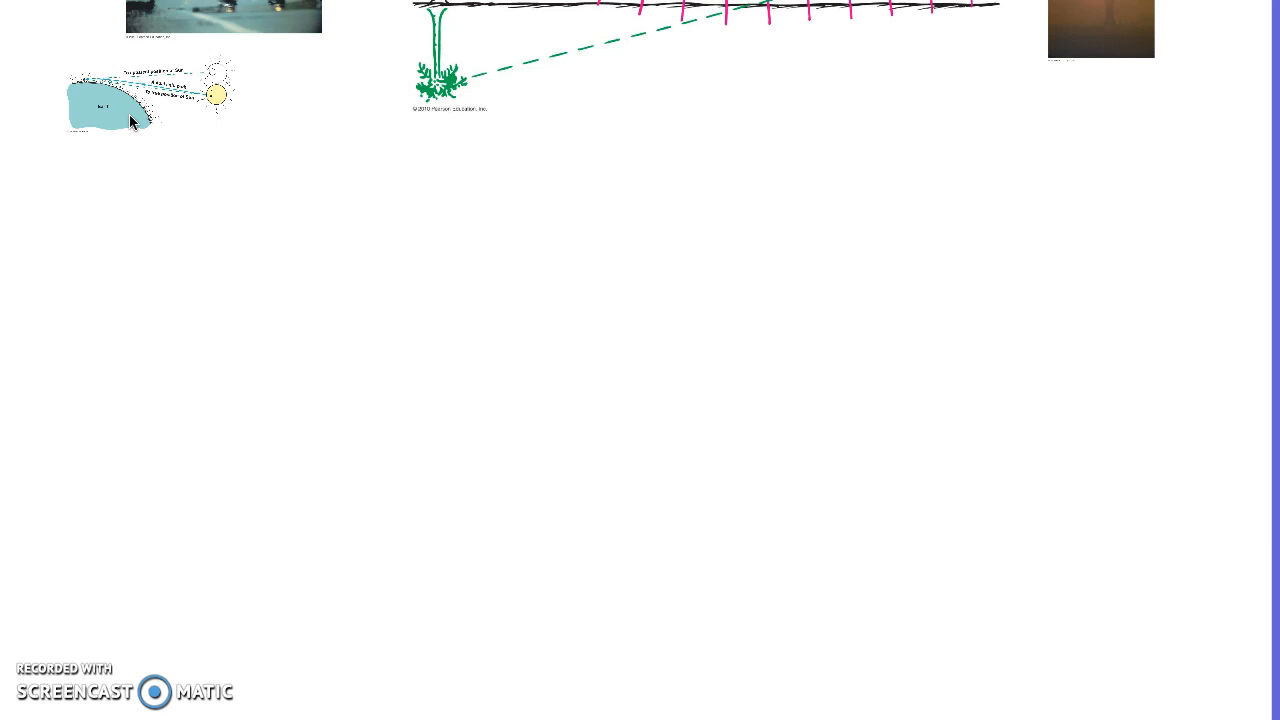
Step: Select the small Earth-and-Sun refraction diagram and enlarge it across the upper page
left_click(110, 100)
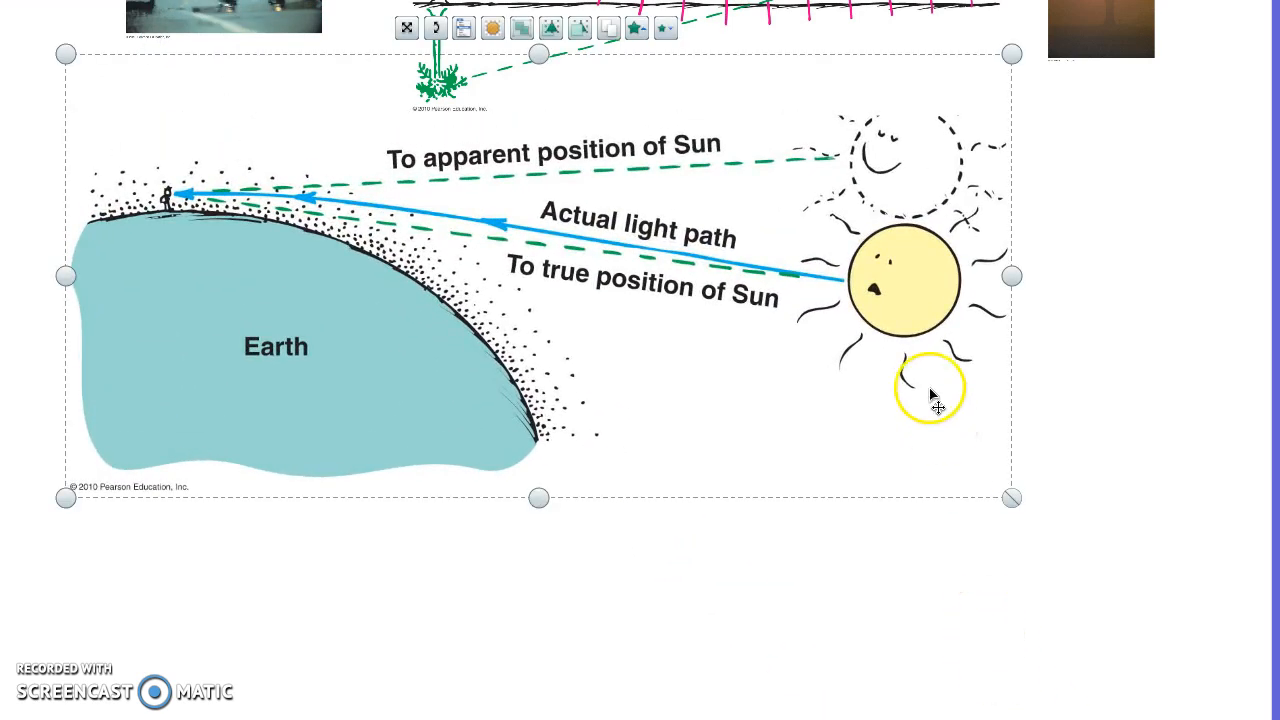
Step: Draw ink tick marks across the refraction diagram's light path
left_click_drag(930, 390, 855, 275)
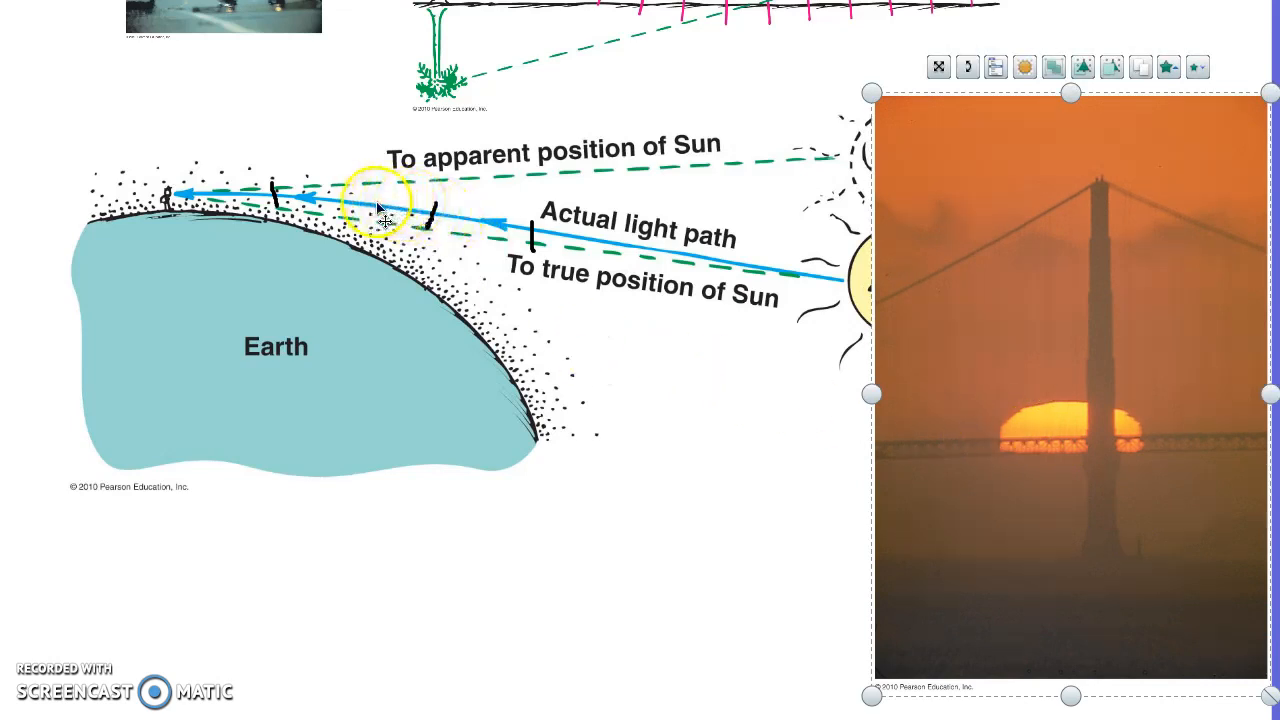
Step: Drag the palm tree mirage diagram's handle to enlarge it mid-page
left_click_drag(378, 200, 378, 245)
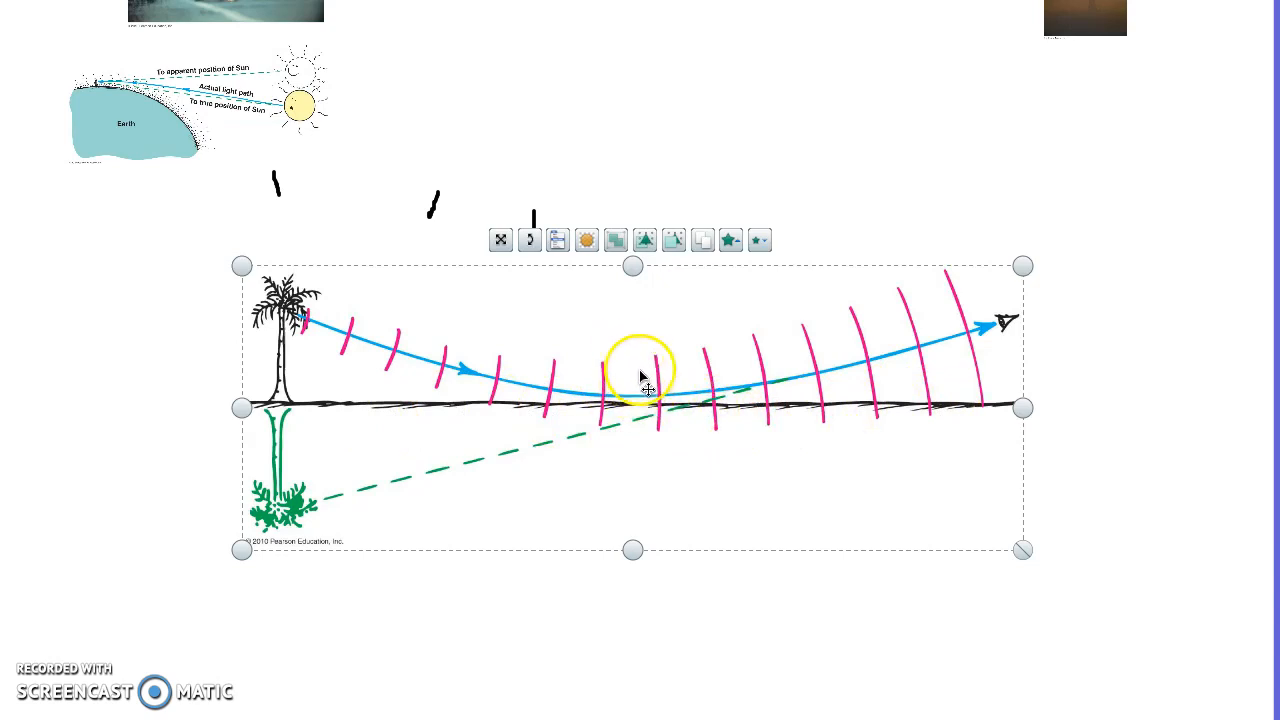
Step: Drag the mirage diagram toward the left side of the whiteboard
left_click_drag(640, 367, 780, 365)
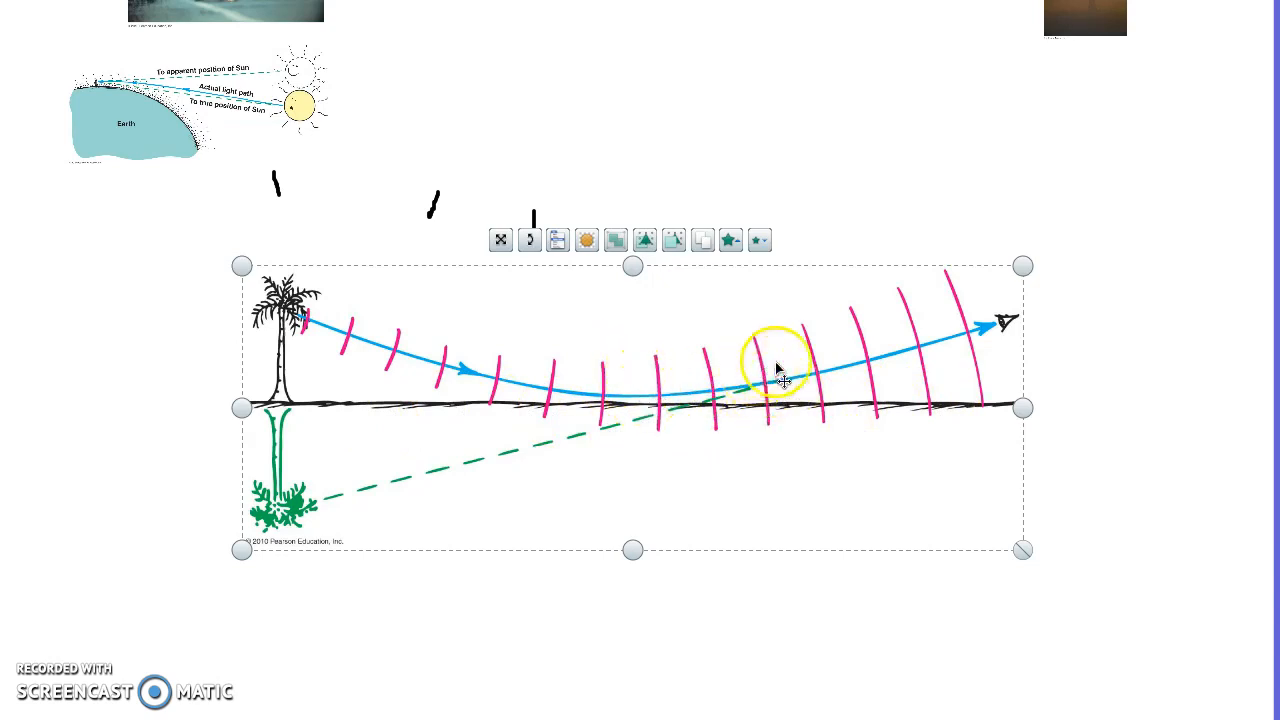
left_click_drag(777, 360, 407, 325)
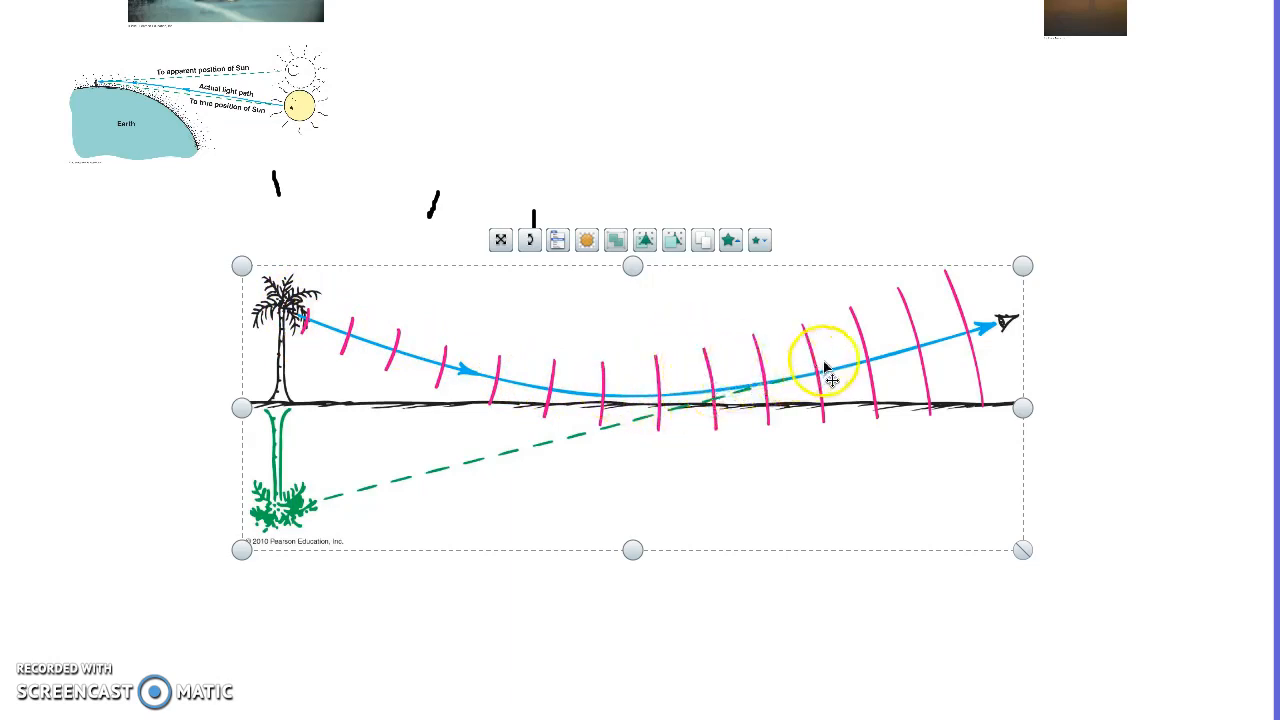
left_click_drag(825, 360, 685, 385)
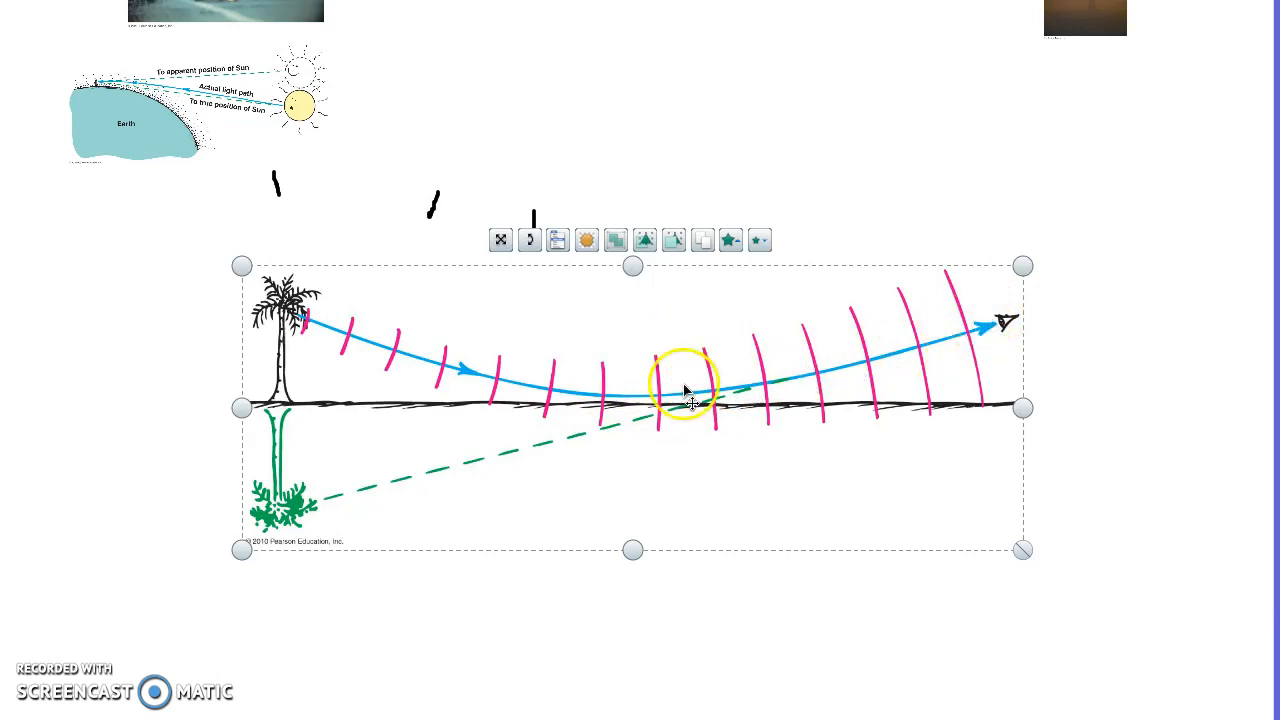
left_click_drag(685, 385, 320, 490)
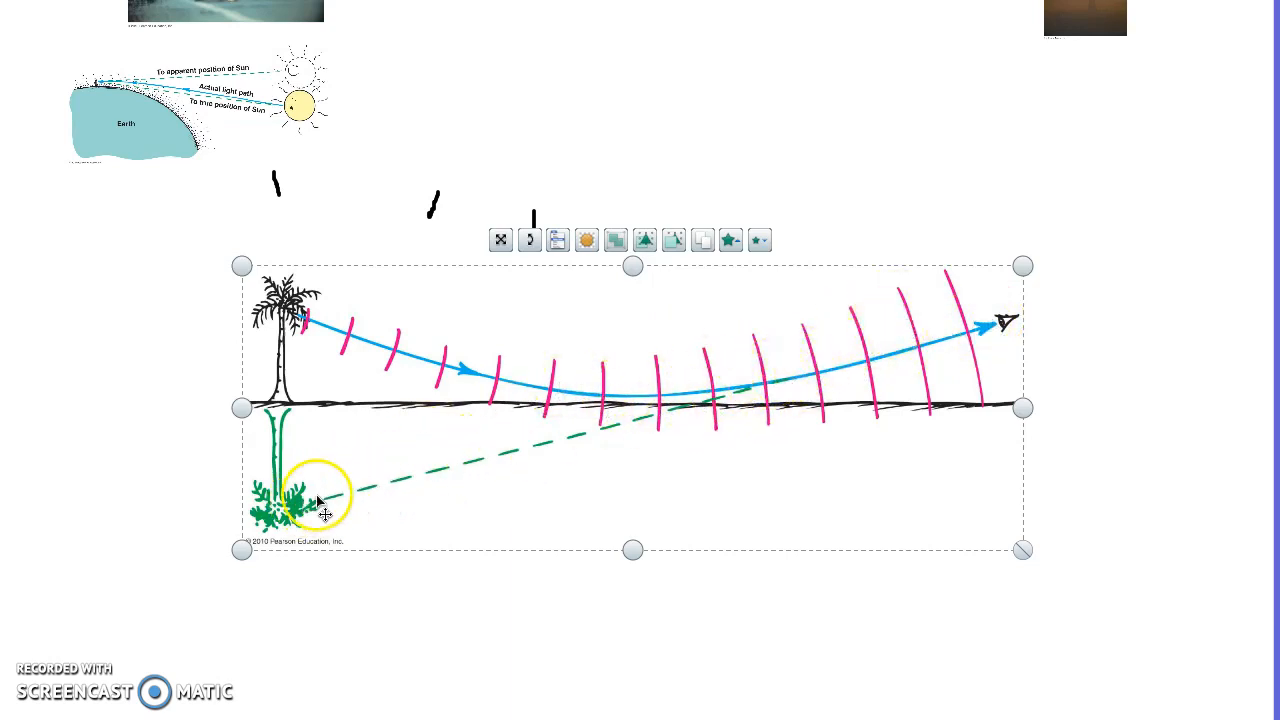
left_click_drag(320, 490, 750, 385)
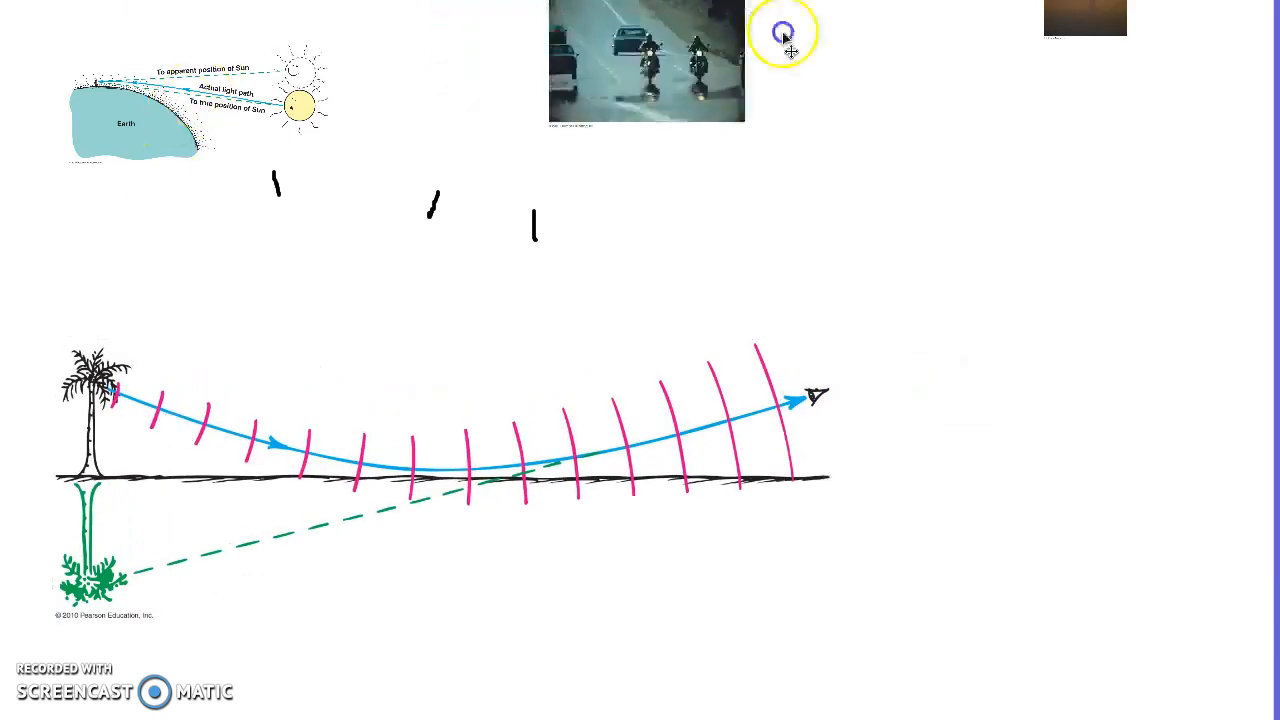
left_click(646, 62)
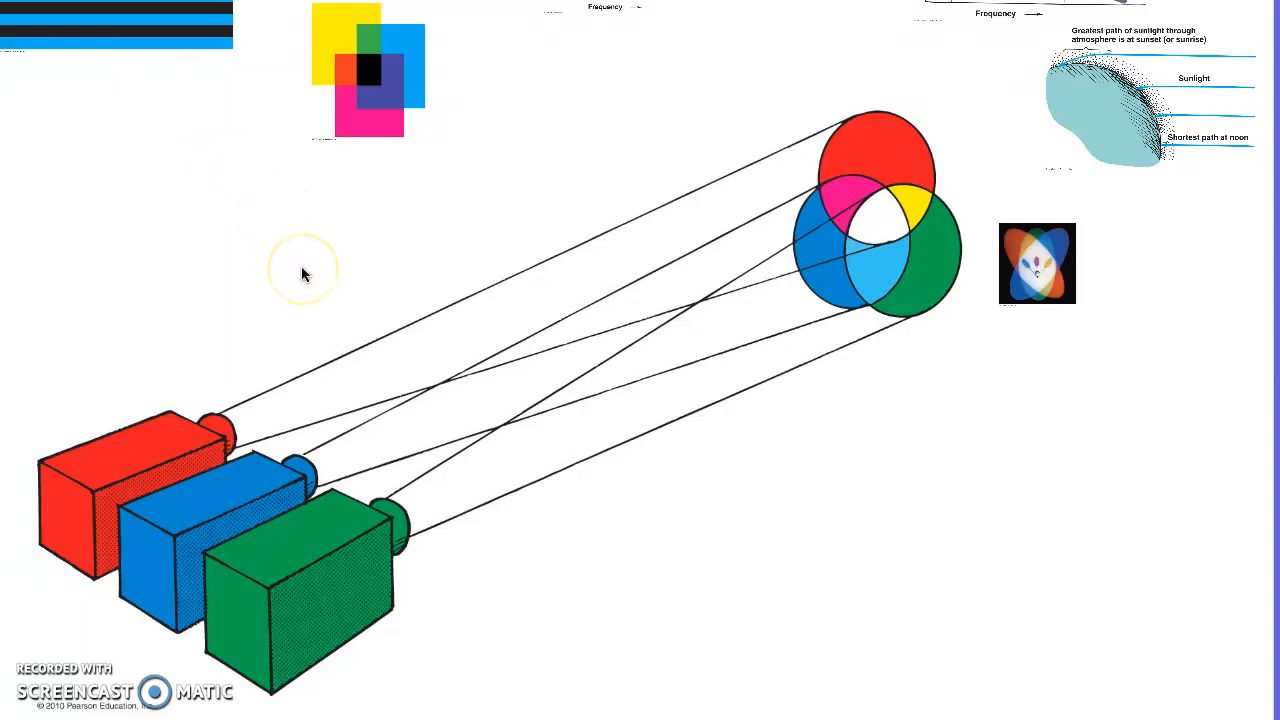
mouse_move(305, 275)
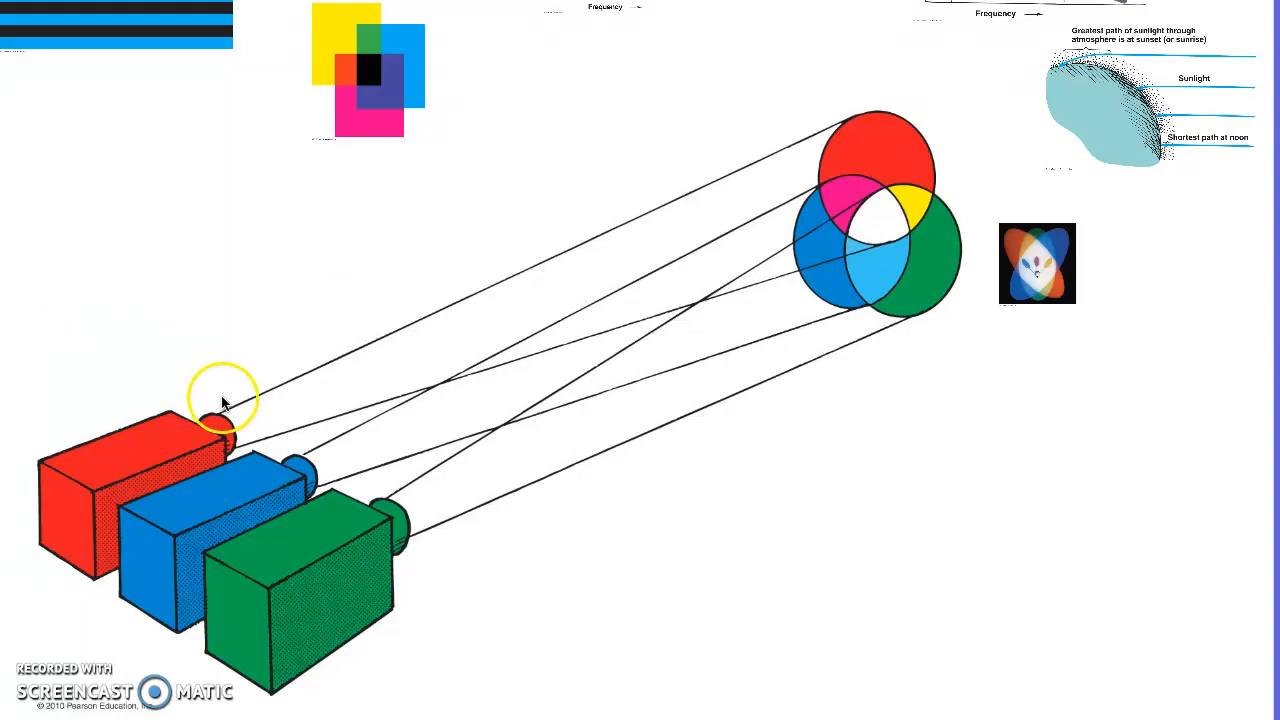
mouse_move(150, 463)
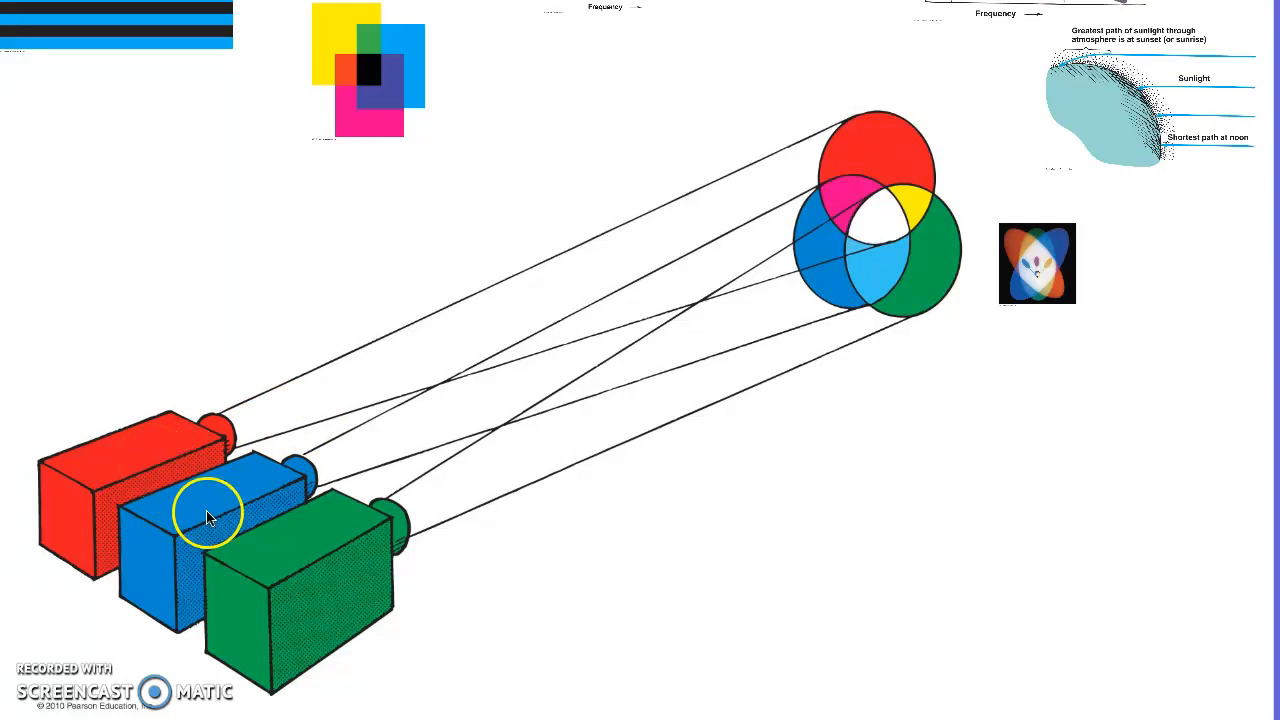
mouse_move(670, 348)
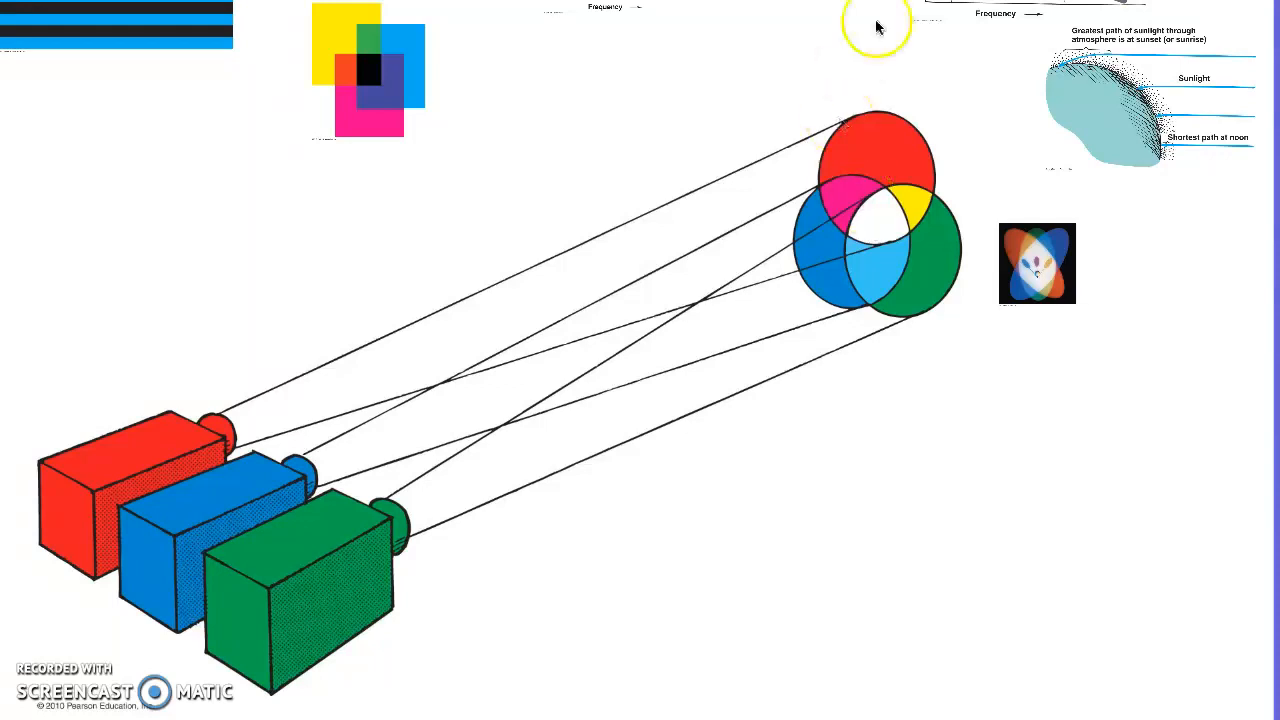
mouse_move(568, 148)
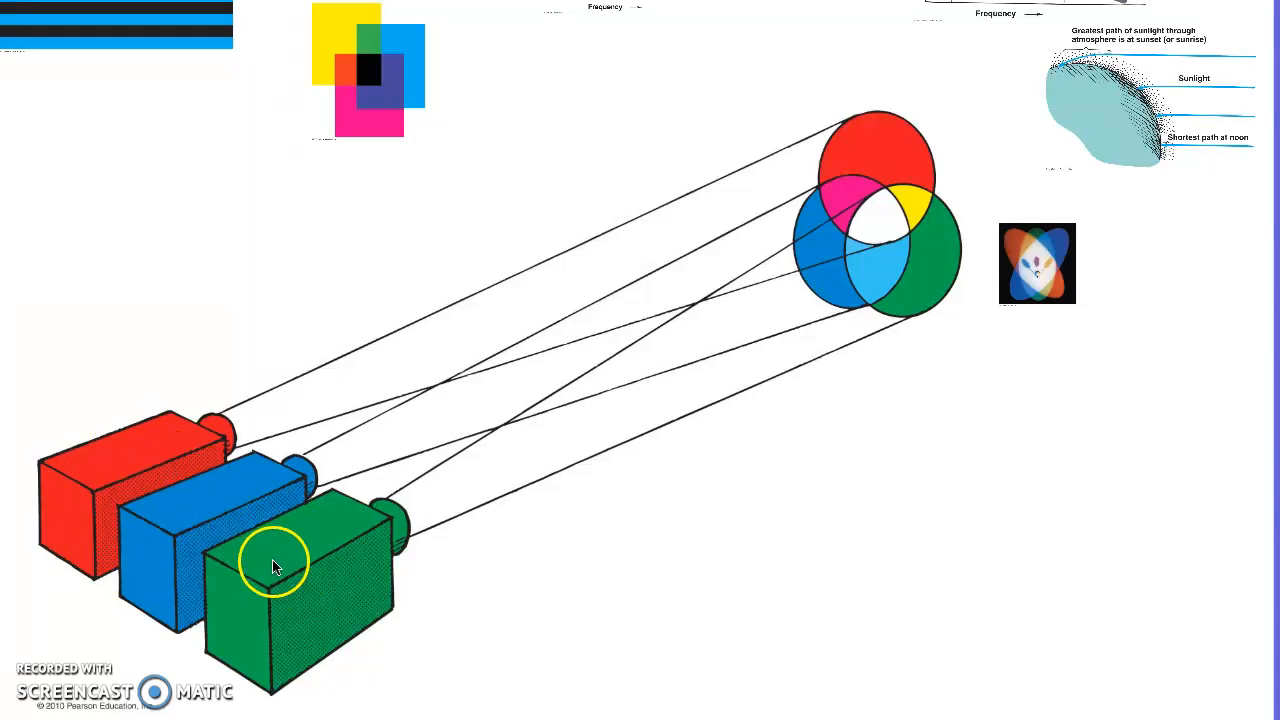
mouse_move(245, 557)
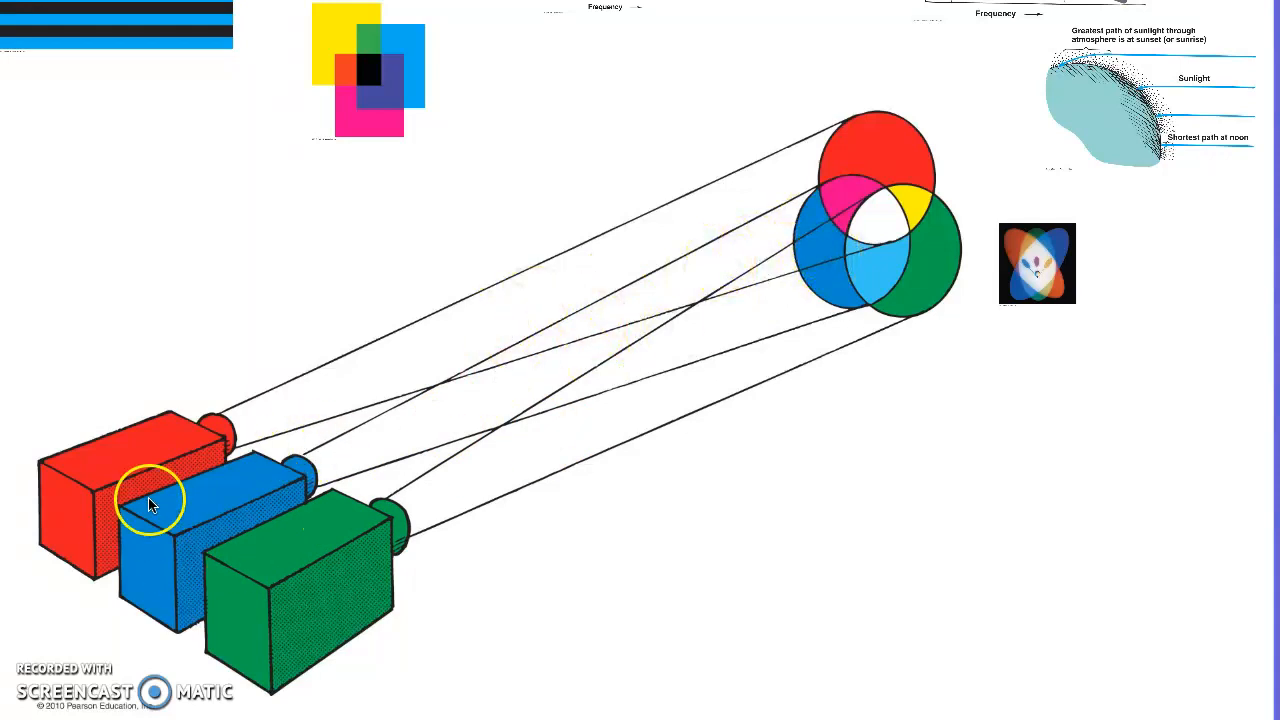
mouse_move(290, 570)
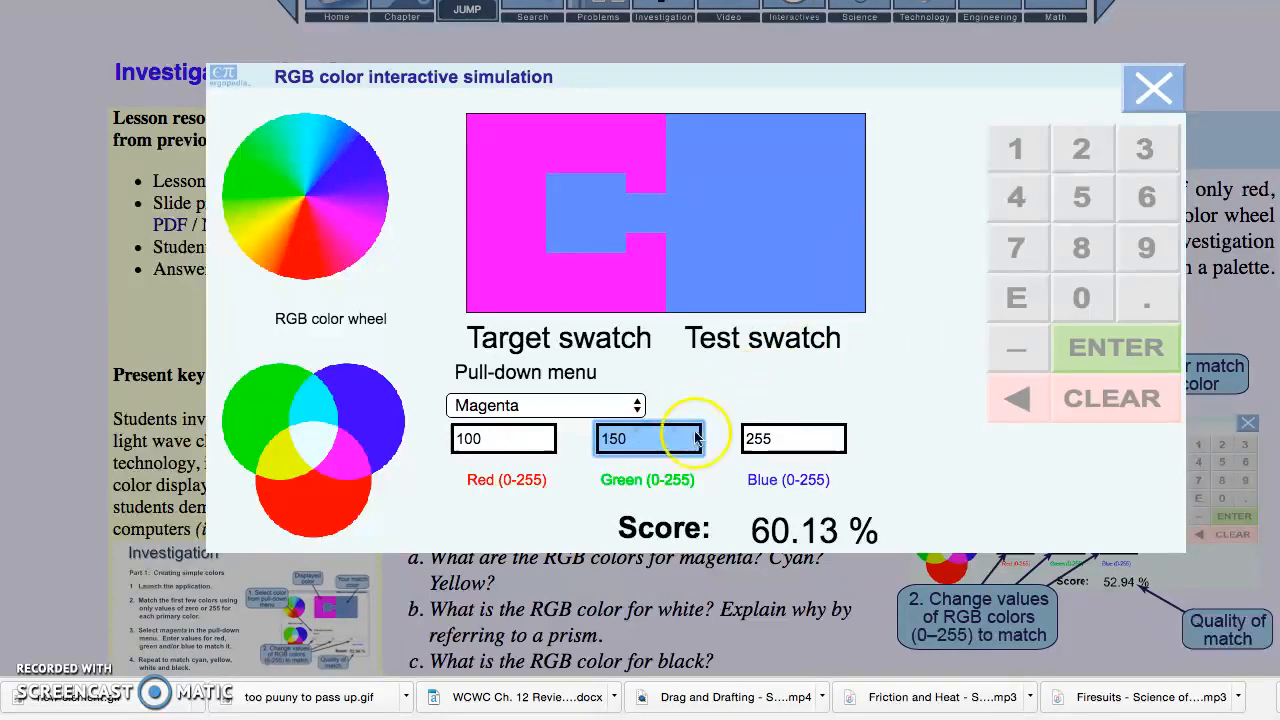
Step: Key in red, green and blue values, moving from 255 to 200 each
left_click(1081, 148)
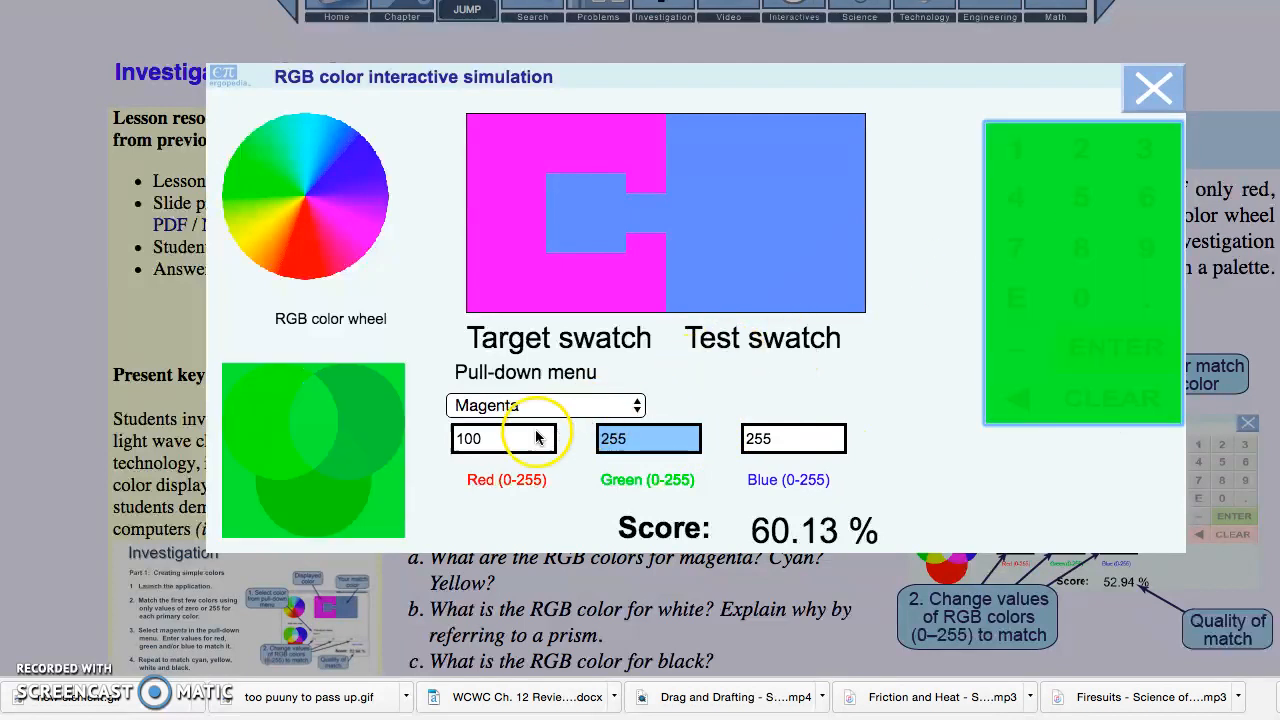
left_click(503, 438)
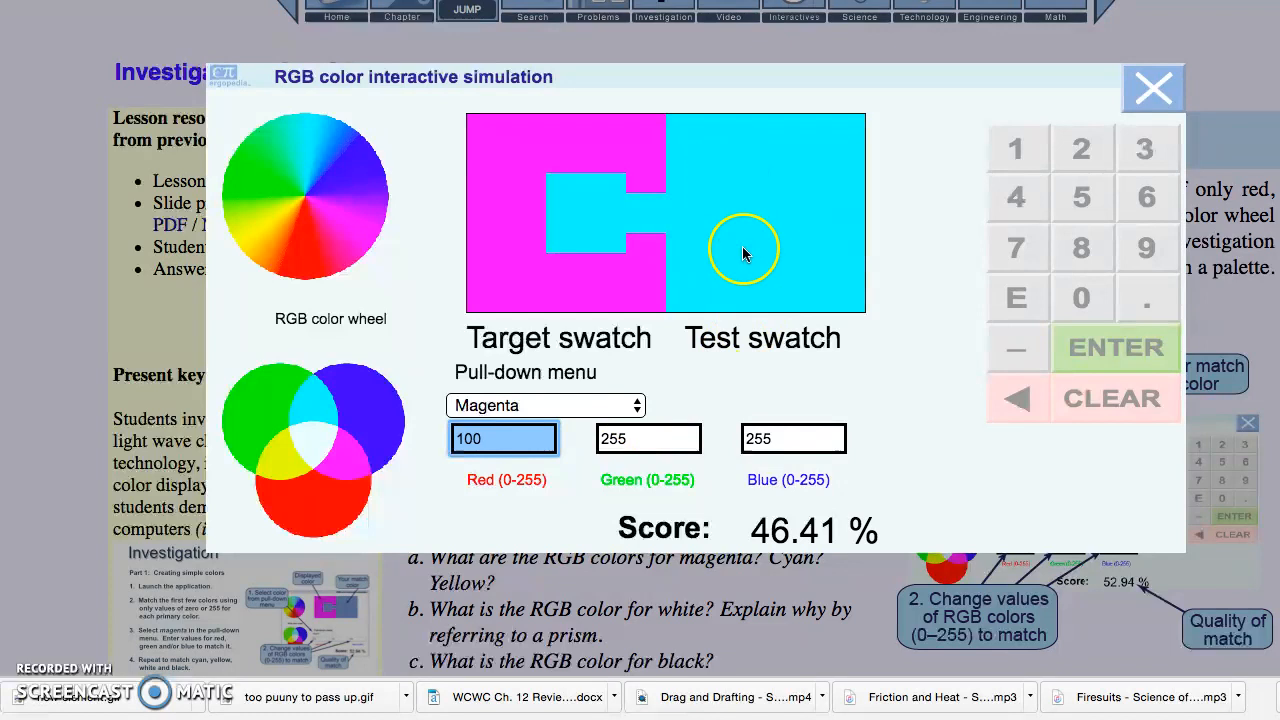
mouse_move(1081, 148)
type("255")
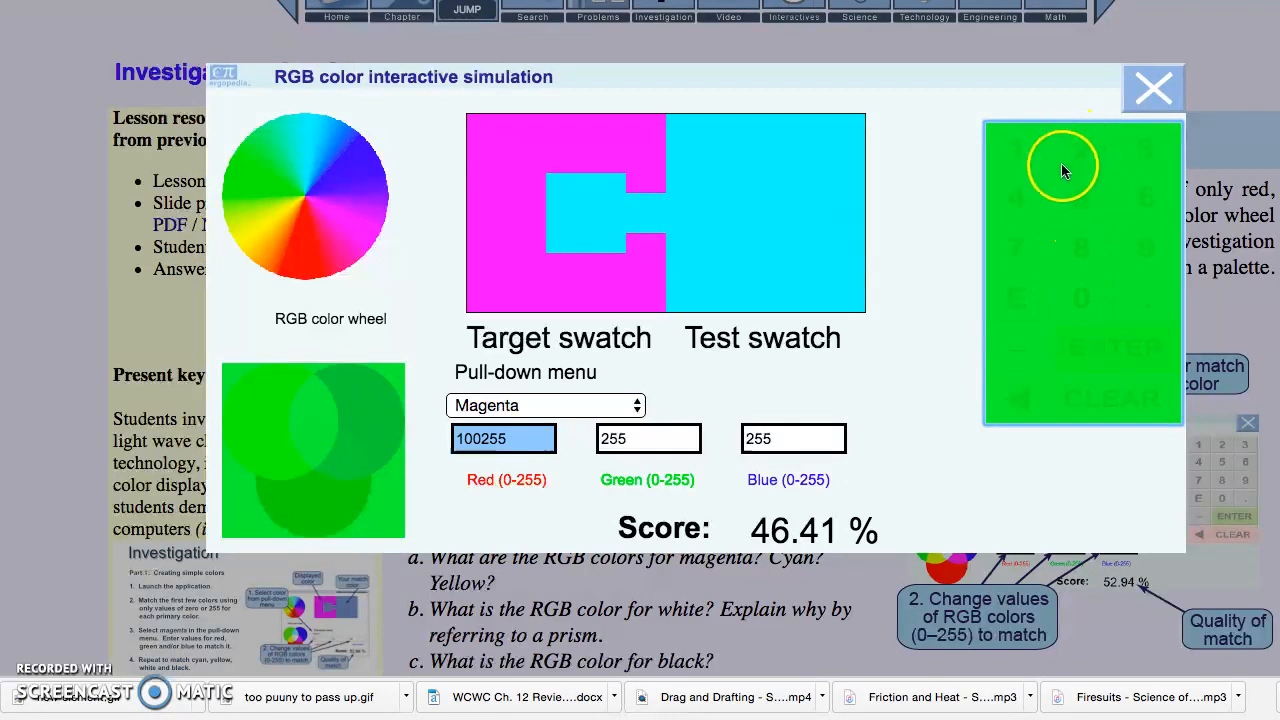
left_click(1113, 347)
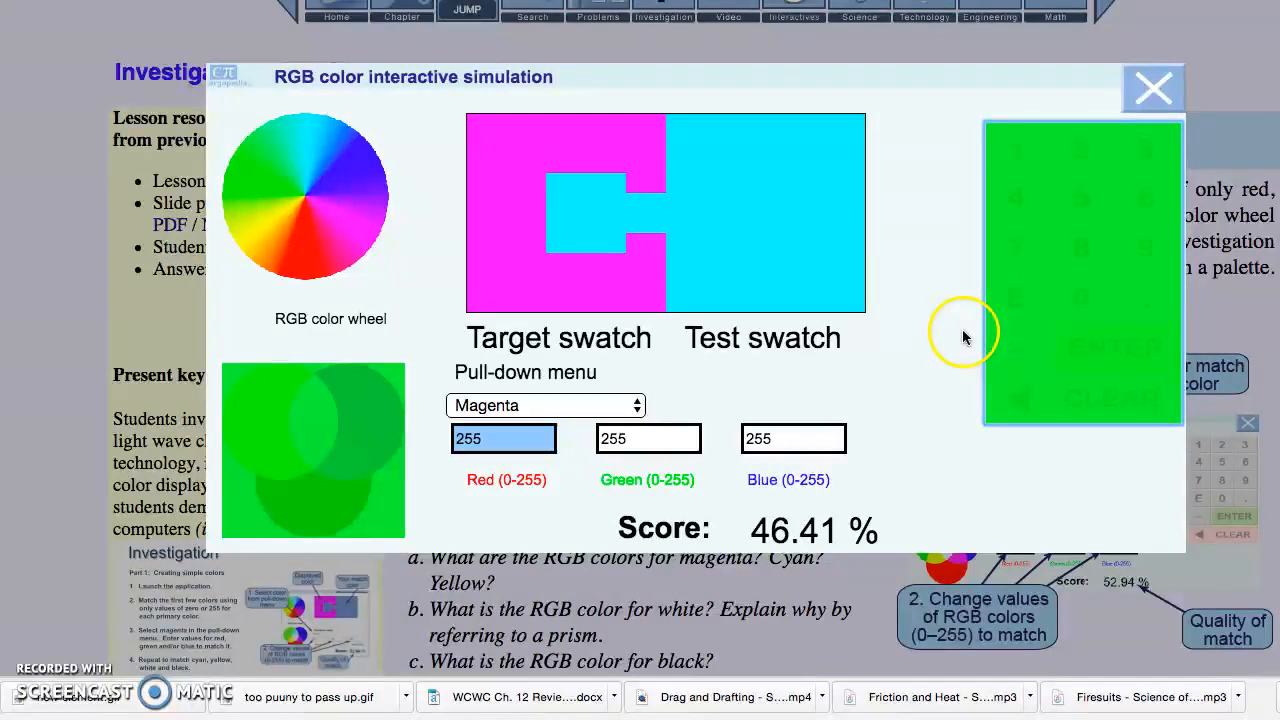
left_click(793, 438)
type("200")
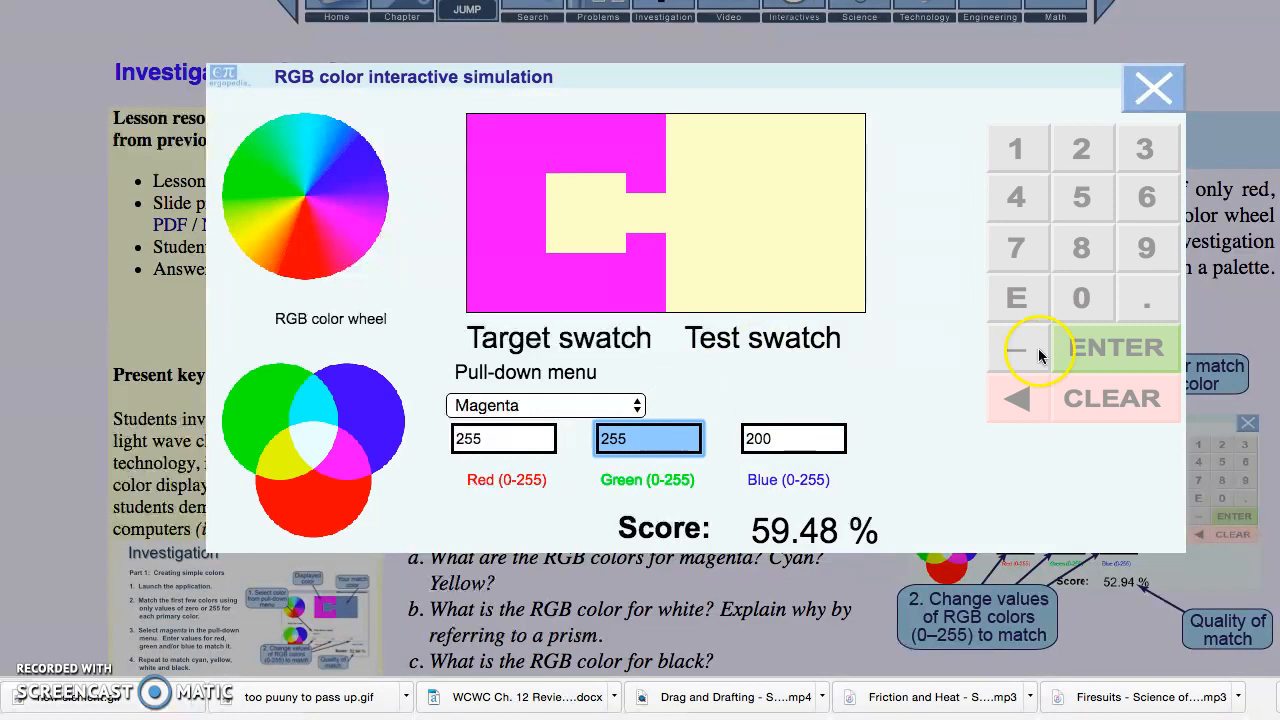
left_click(1081, 297)
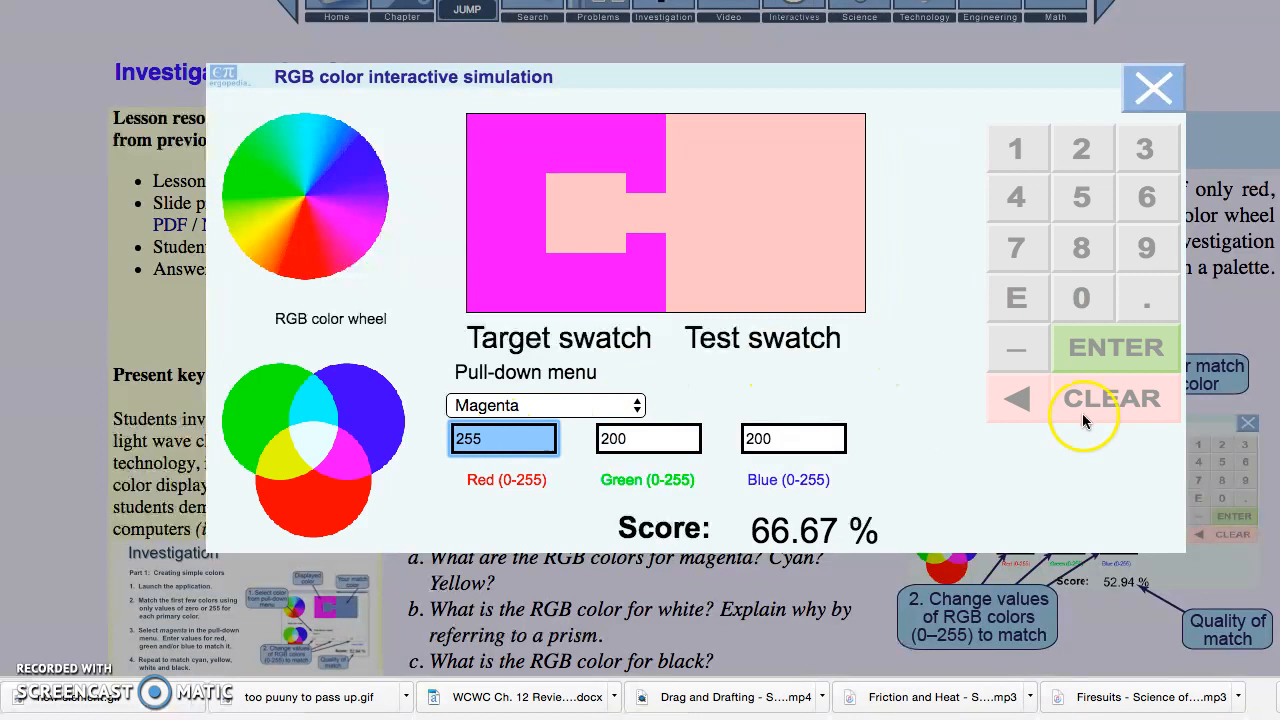
left_click(1111, 398)
type("200")
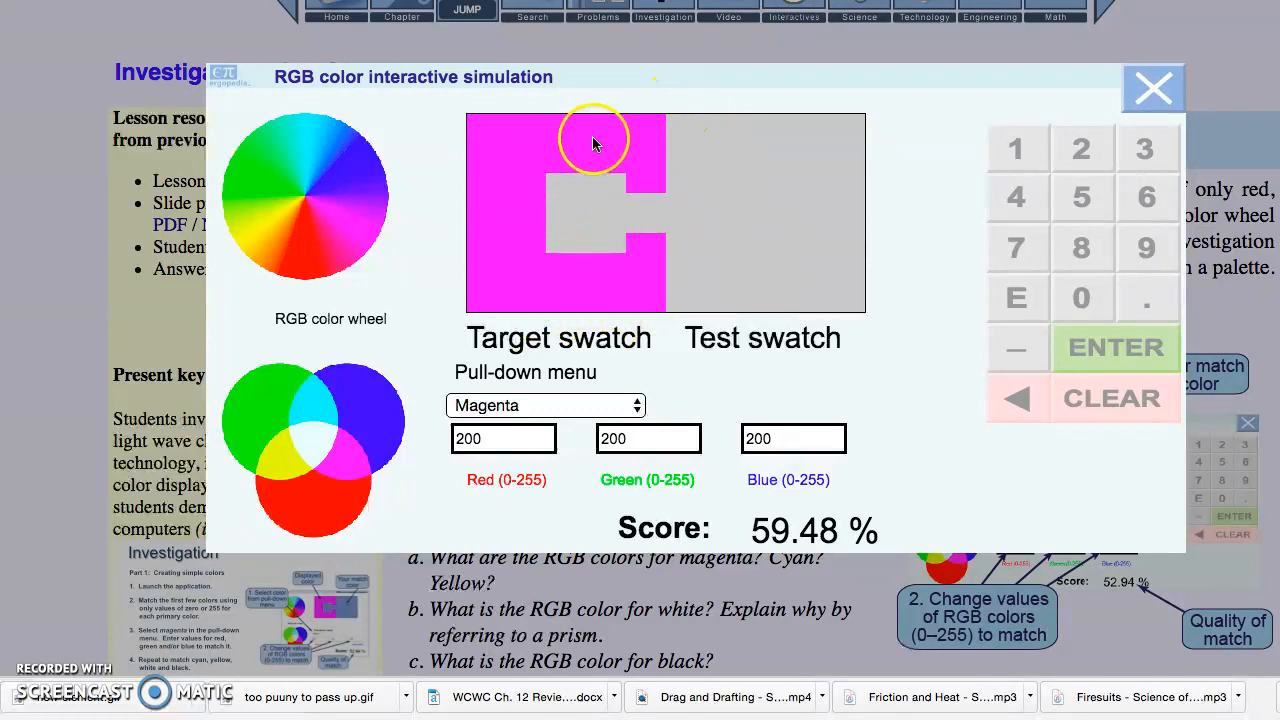
mouse_move(700, 450)
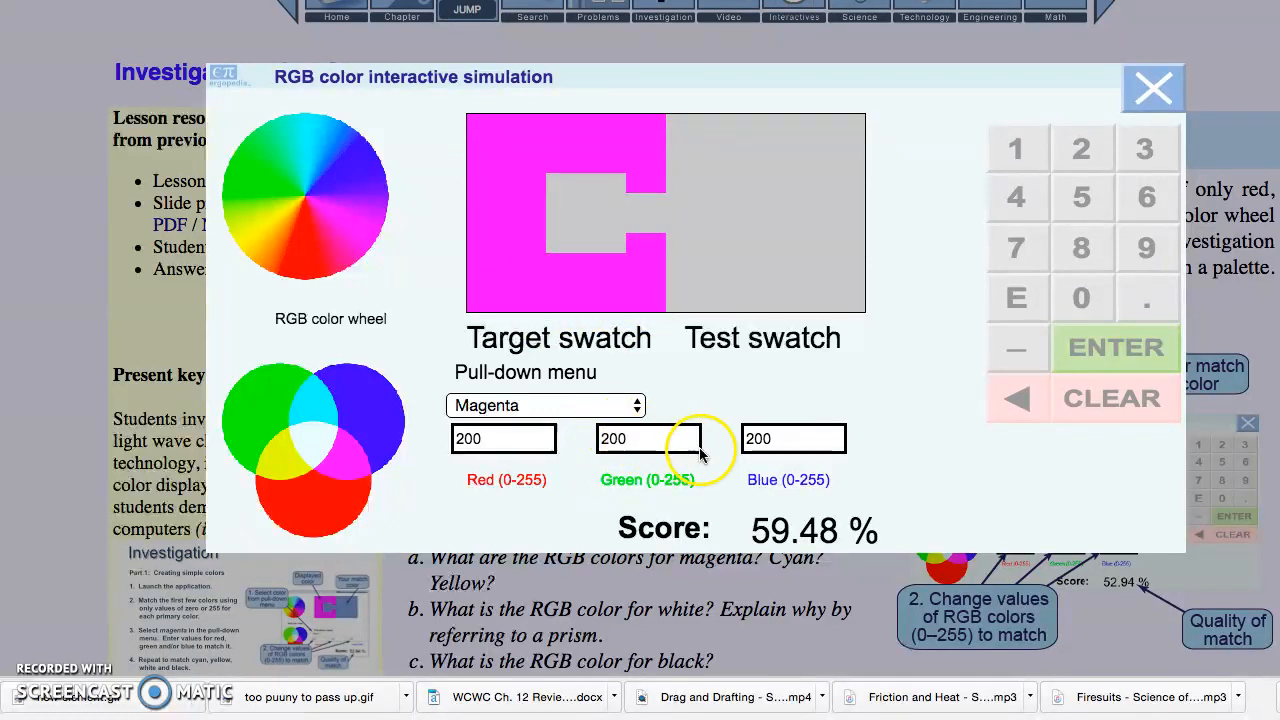
Step: Clear the Green field and enter 0, turning the swatch magenta at 85.62%
left_click(648, 438)
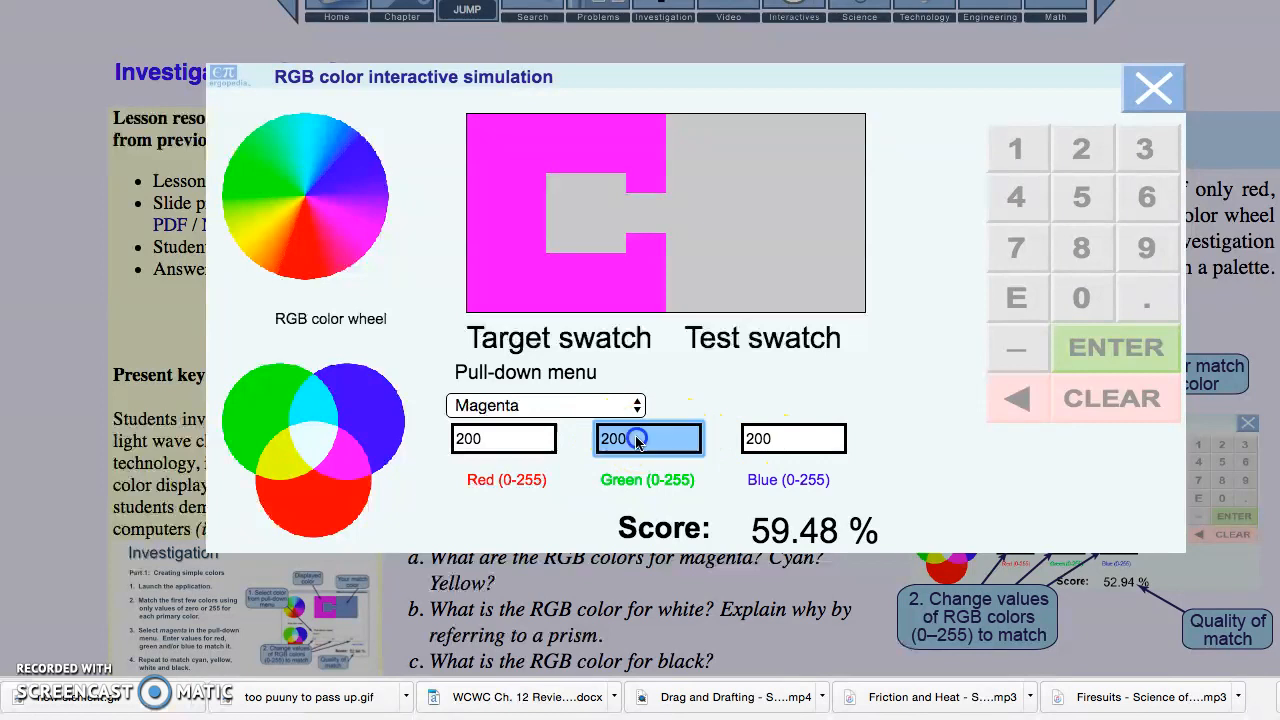
left_click(1112, 397)
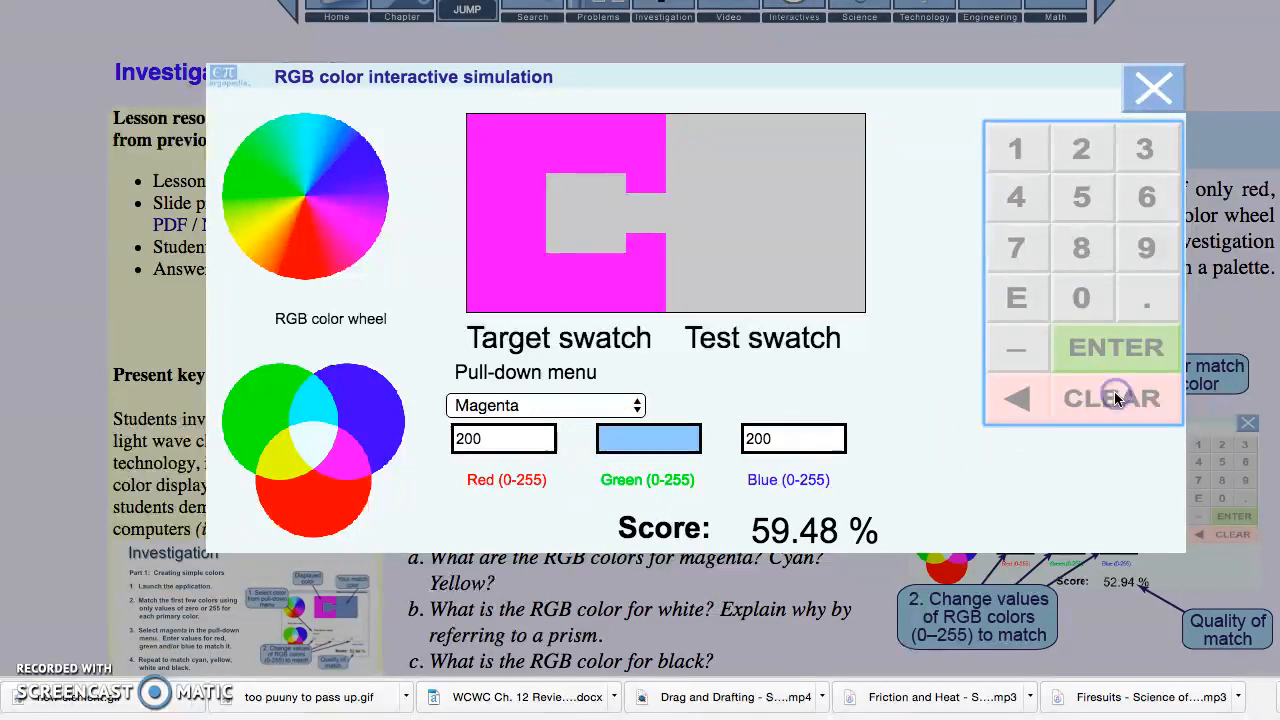
mouse_move(1082, 285)
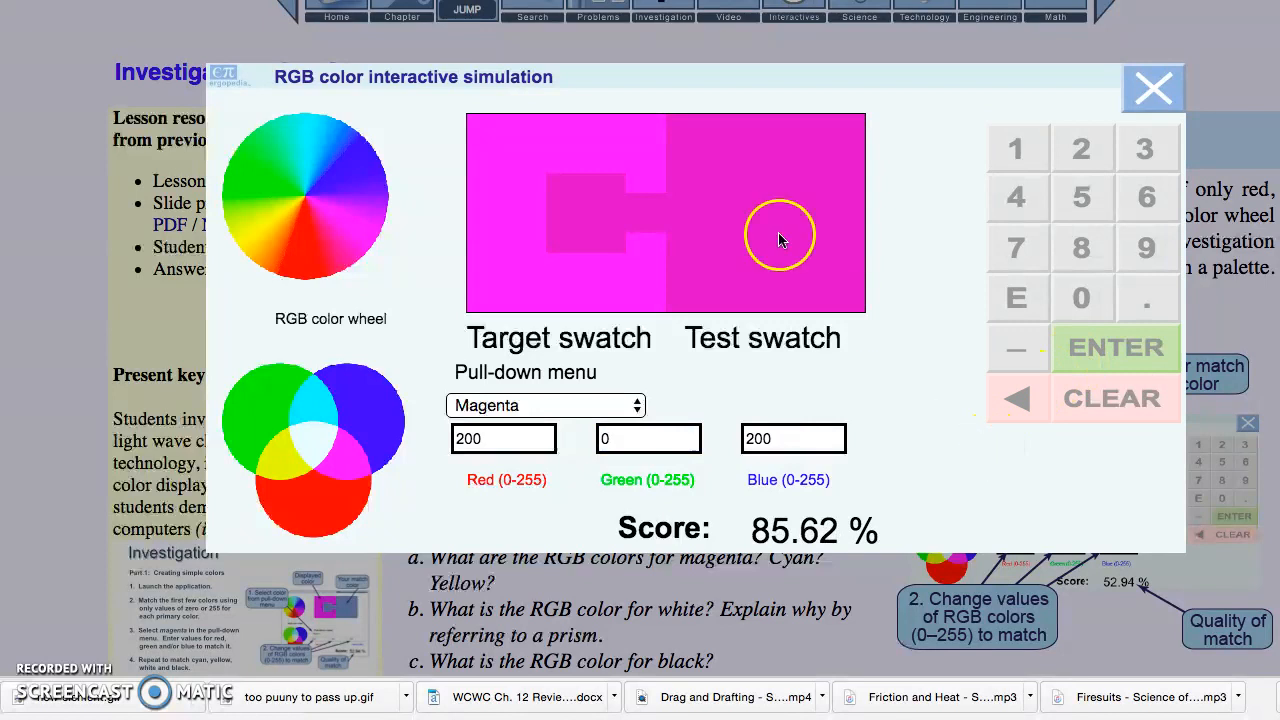
mouse_move(783, 240)
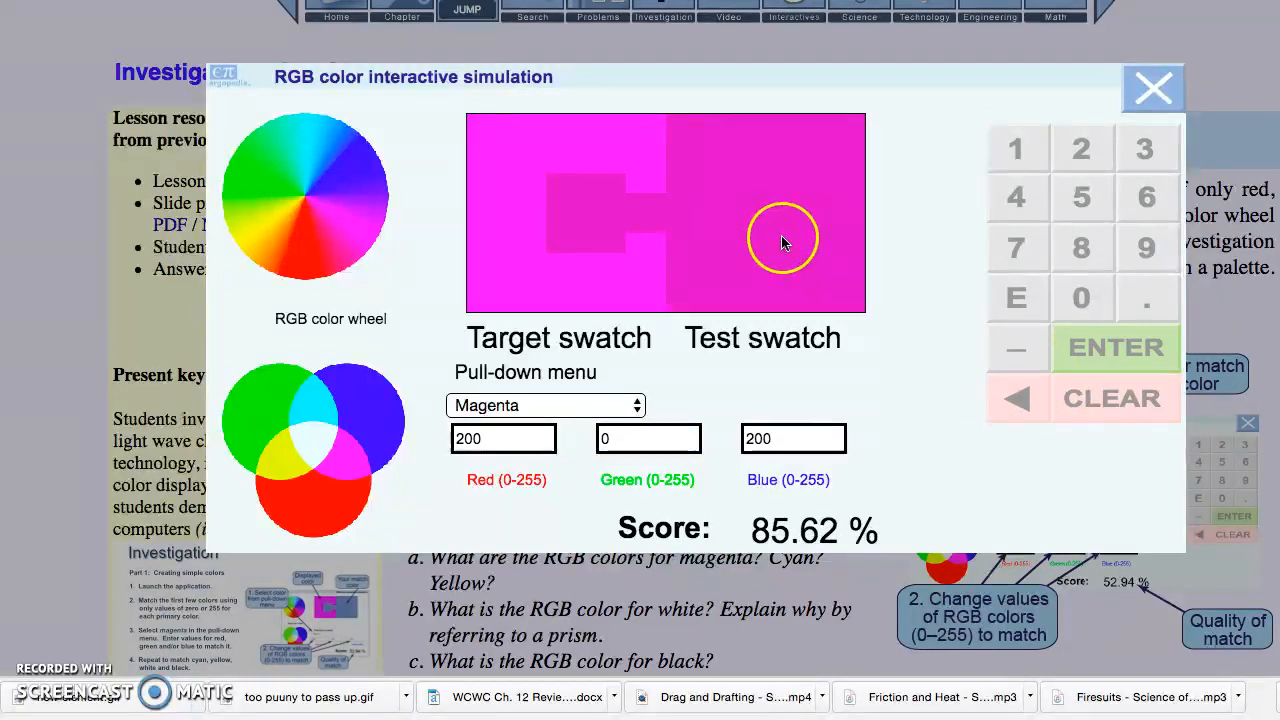
mouse_move(765, 238)
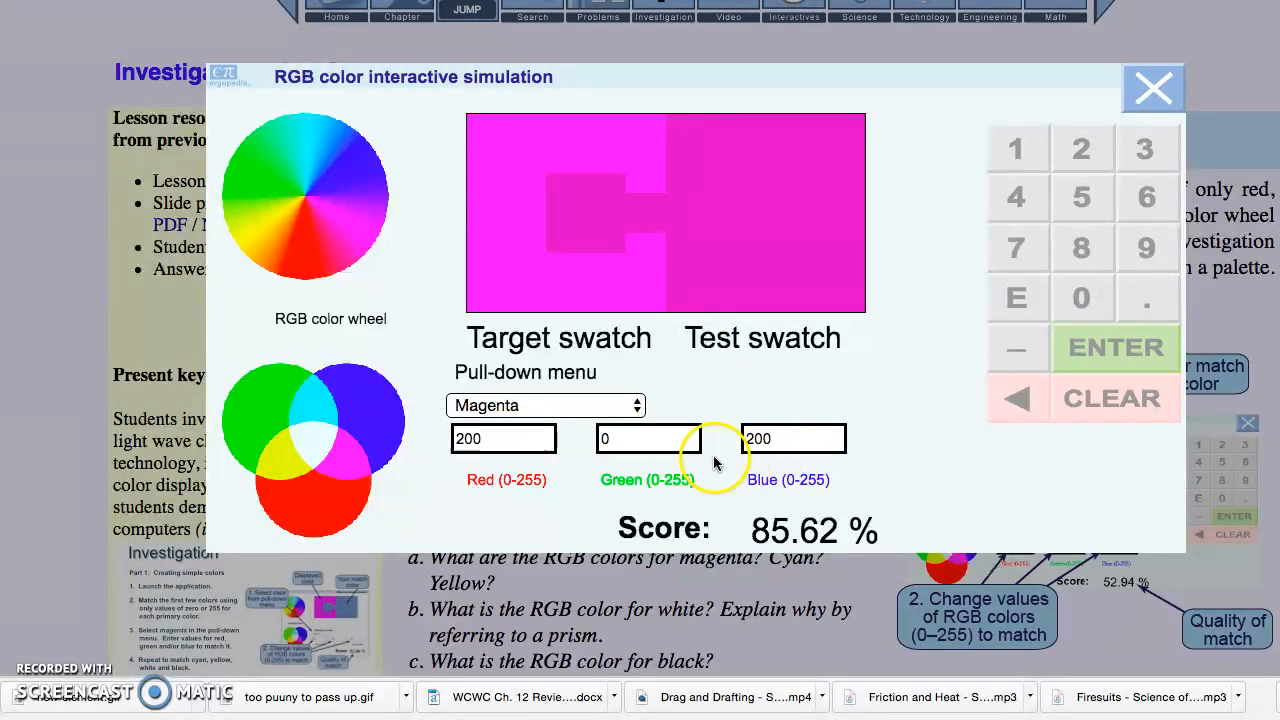
left_click(648, 438)
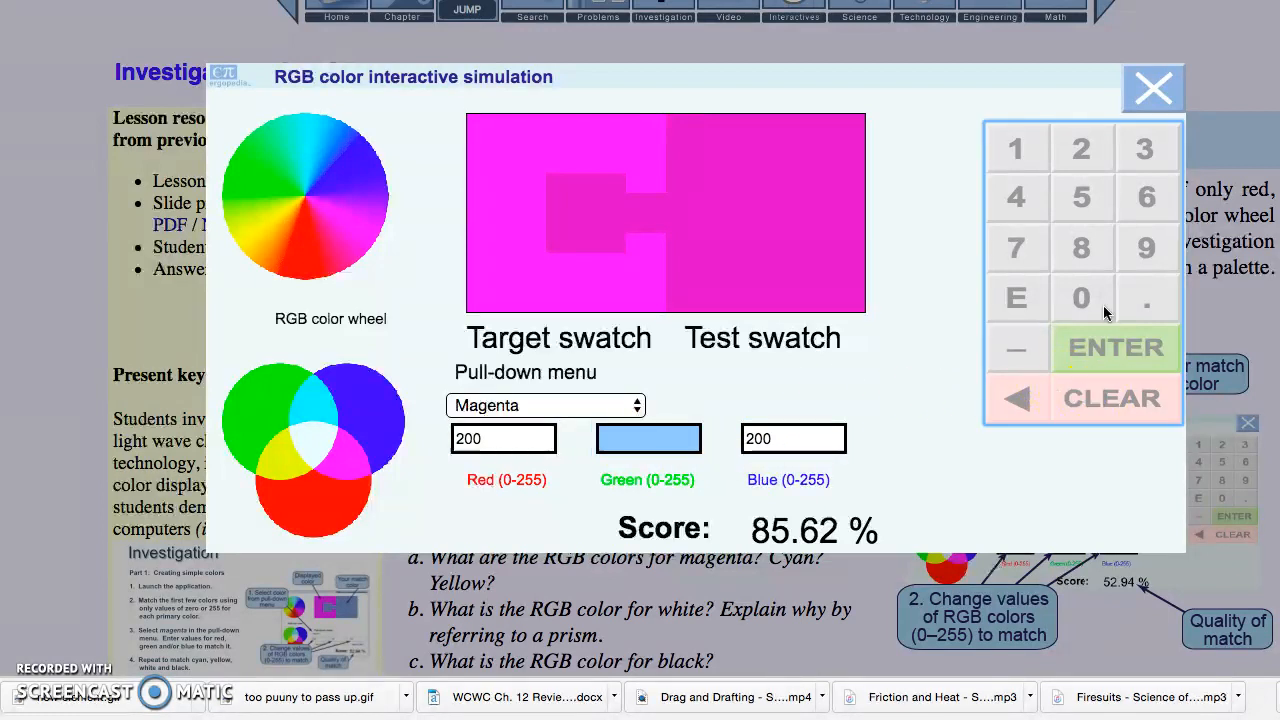
Step: Re-enter green on the keypad, correcting a stray 80 to reach 200
left_click(1081, 297)
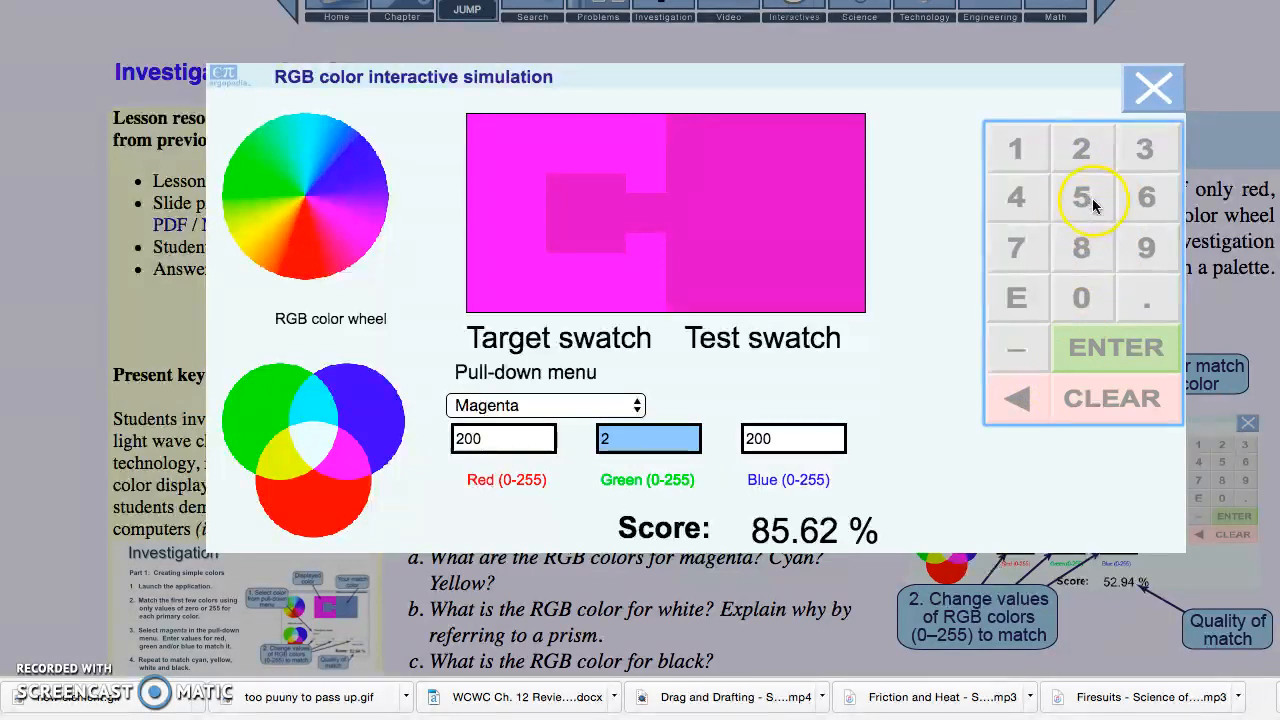
left_click(1113, 397)
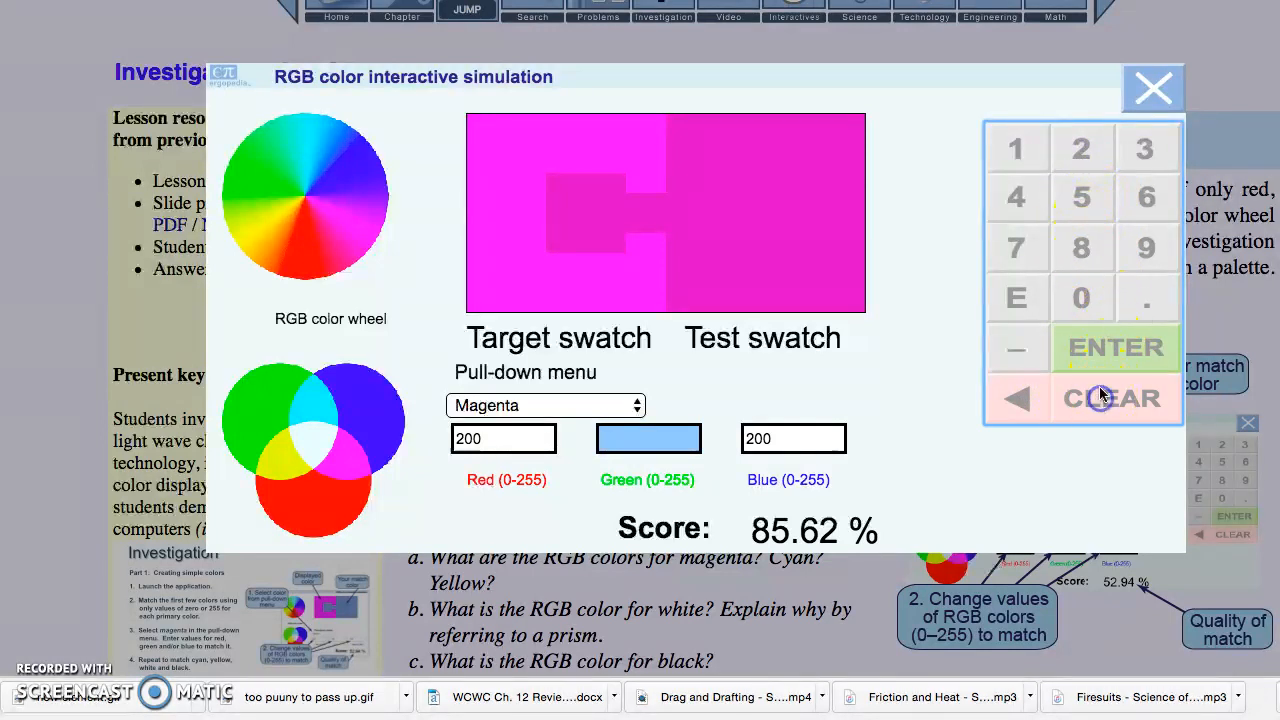
mouse_move(1016, 197)
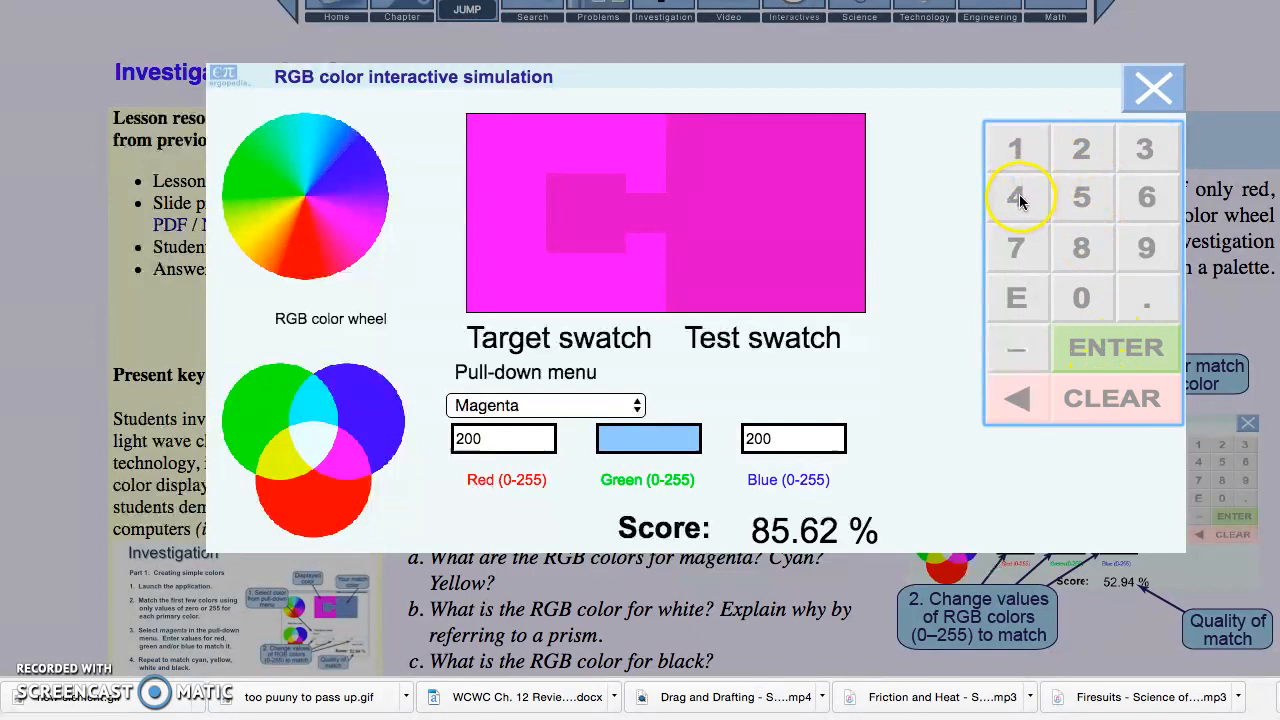
mouse_move(1045, 248)
type("0")
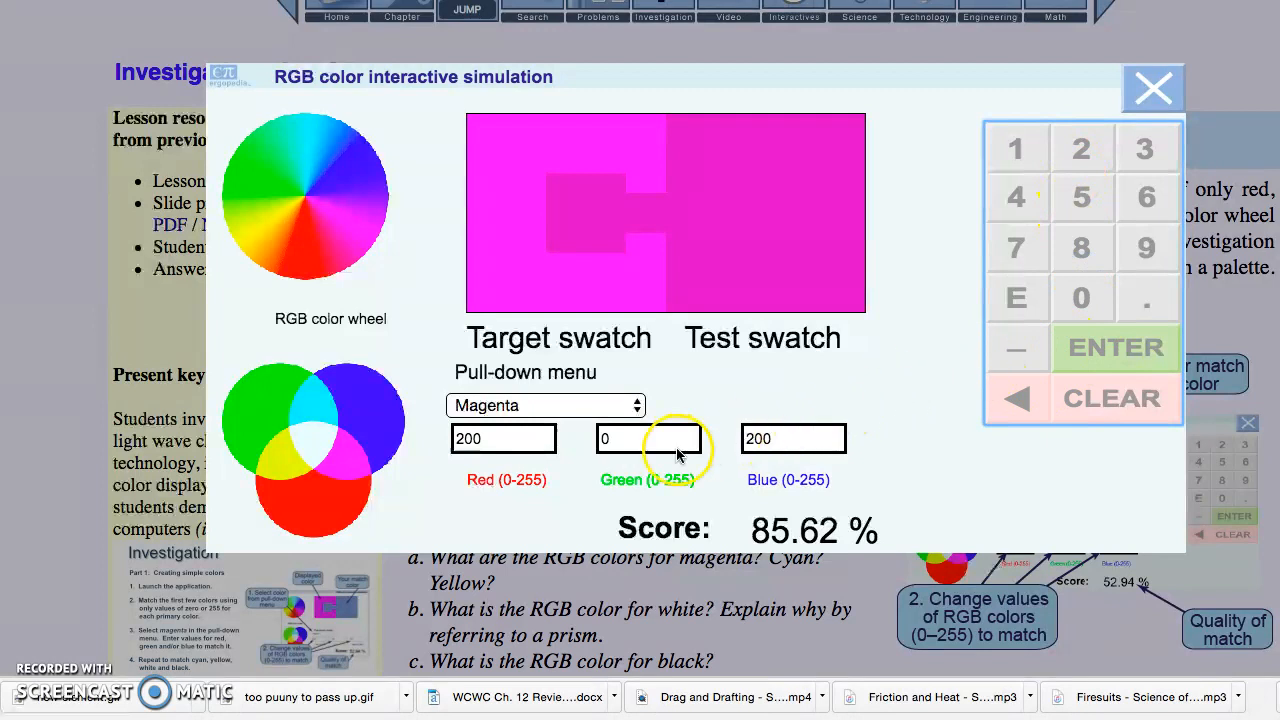
left_click(1081, 247)
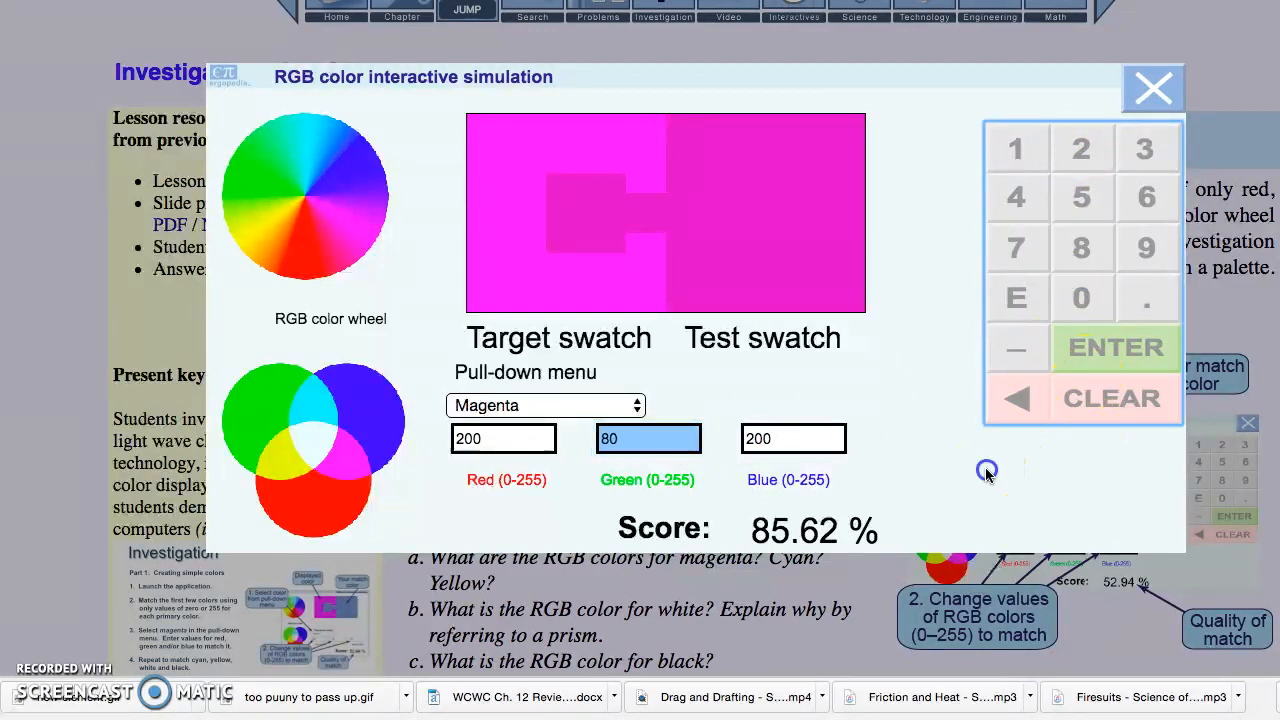
left_click(793, 438)
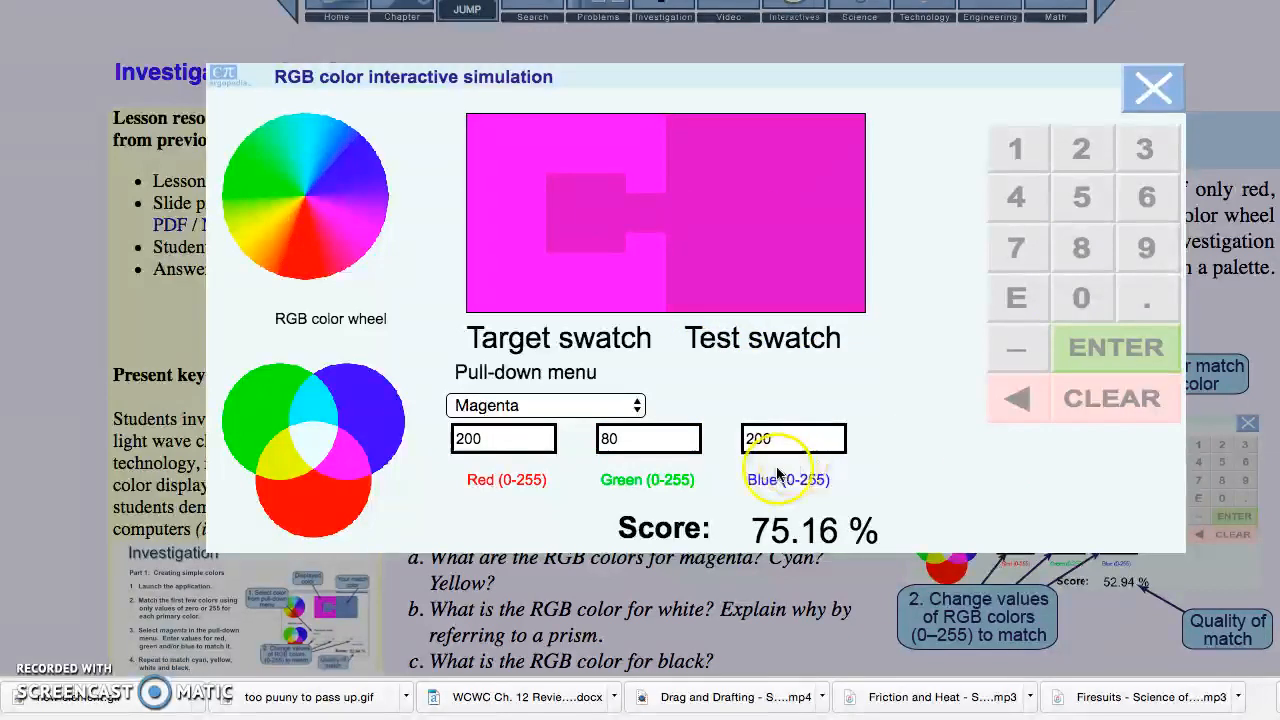
left_click(793, 438)
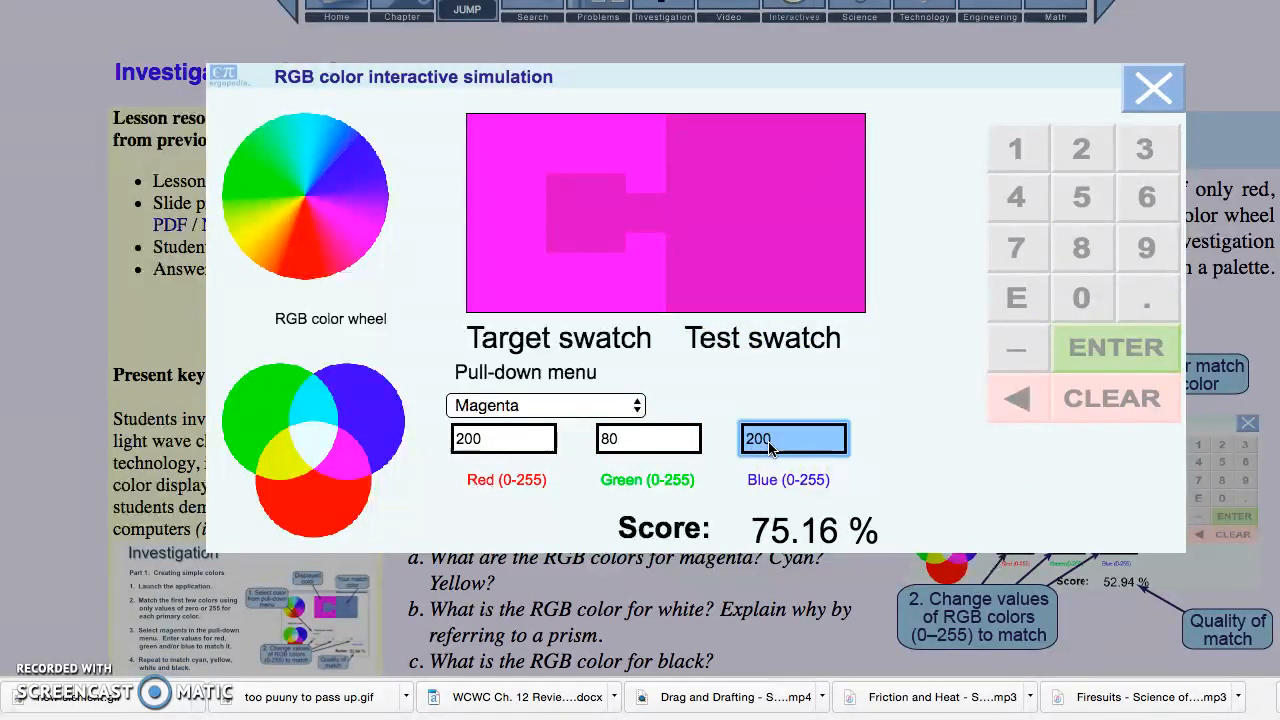
left_click(648, 438)
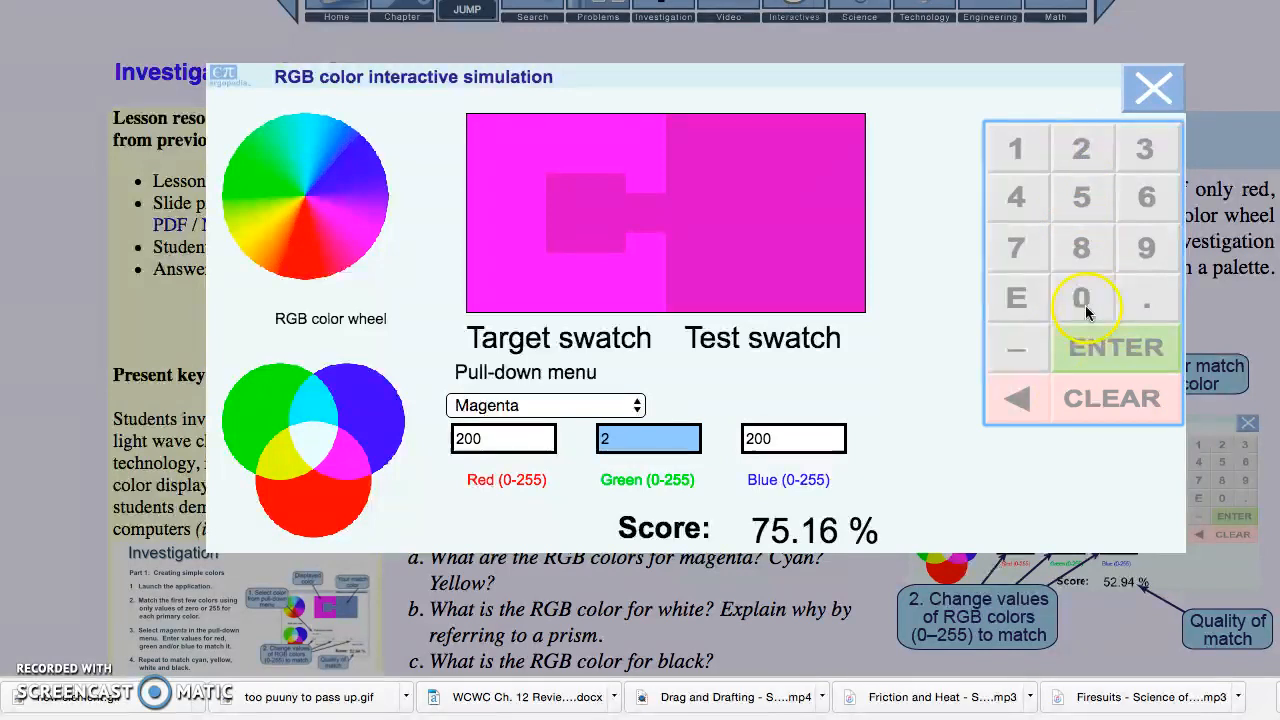
left_click(1081, 297)
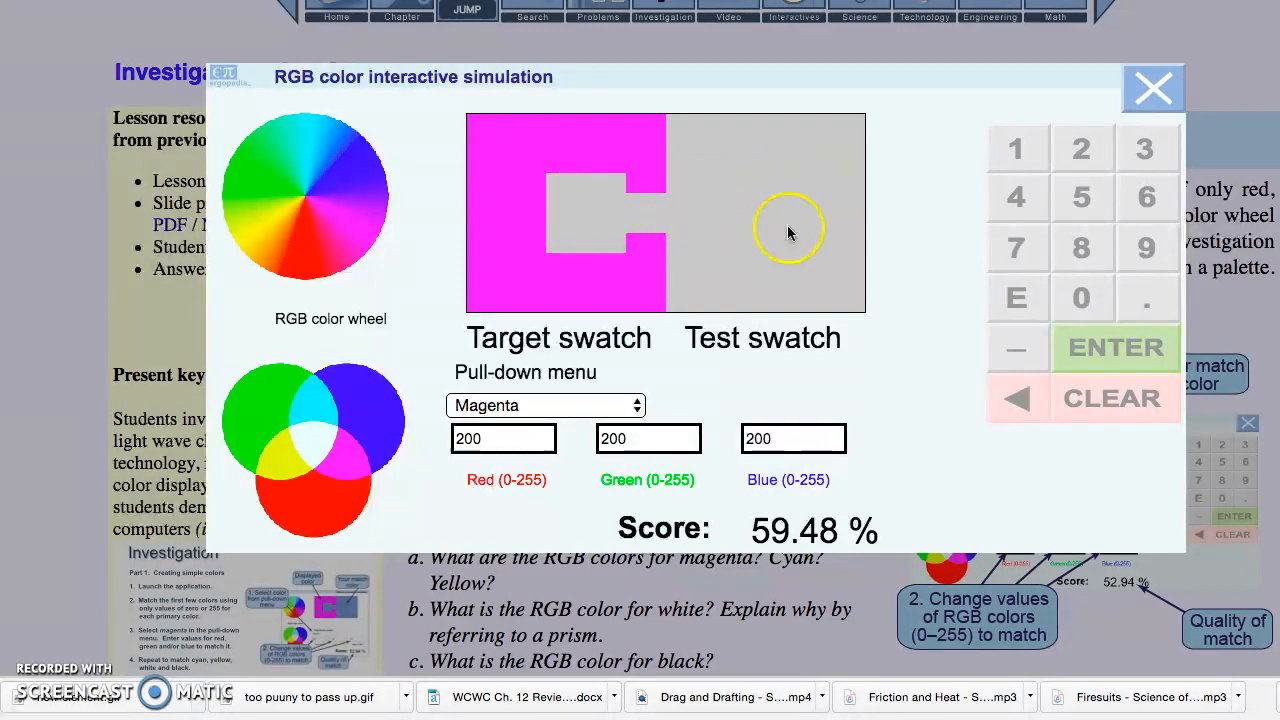
mouse_move(510, 385)
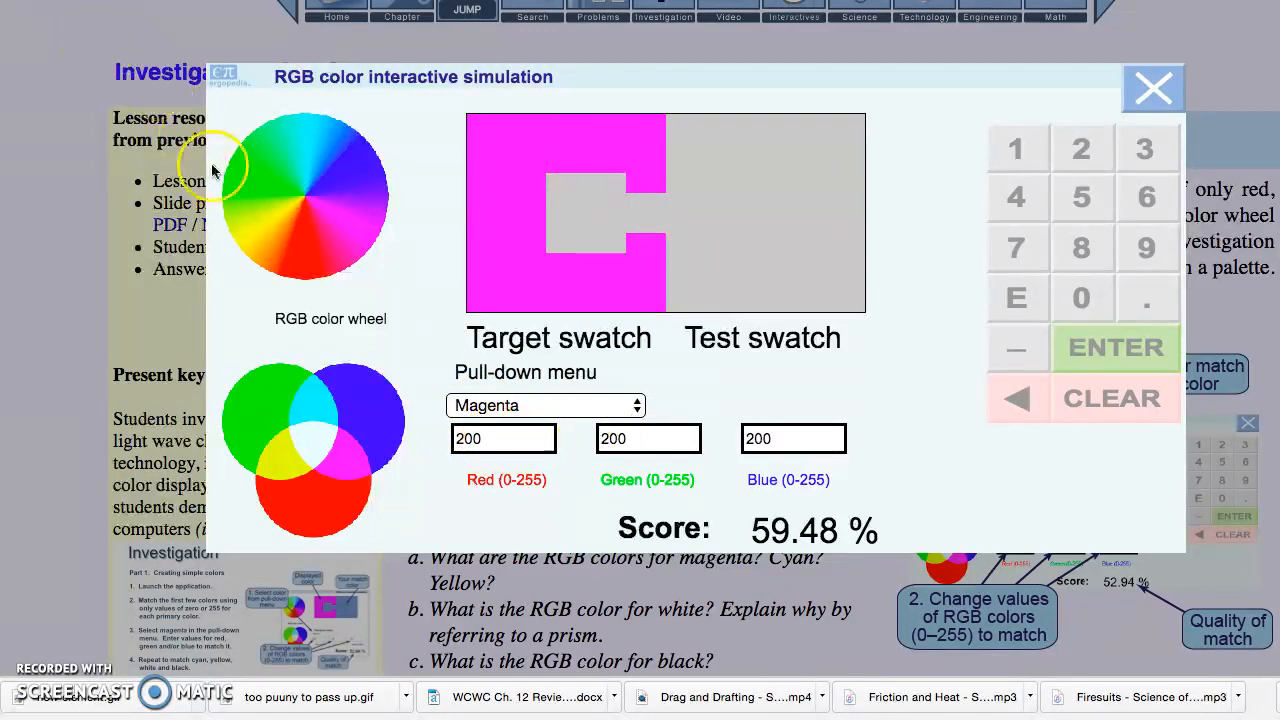
mouse_move(50, 55)
type("250")
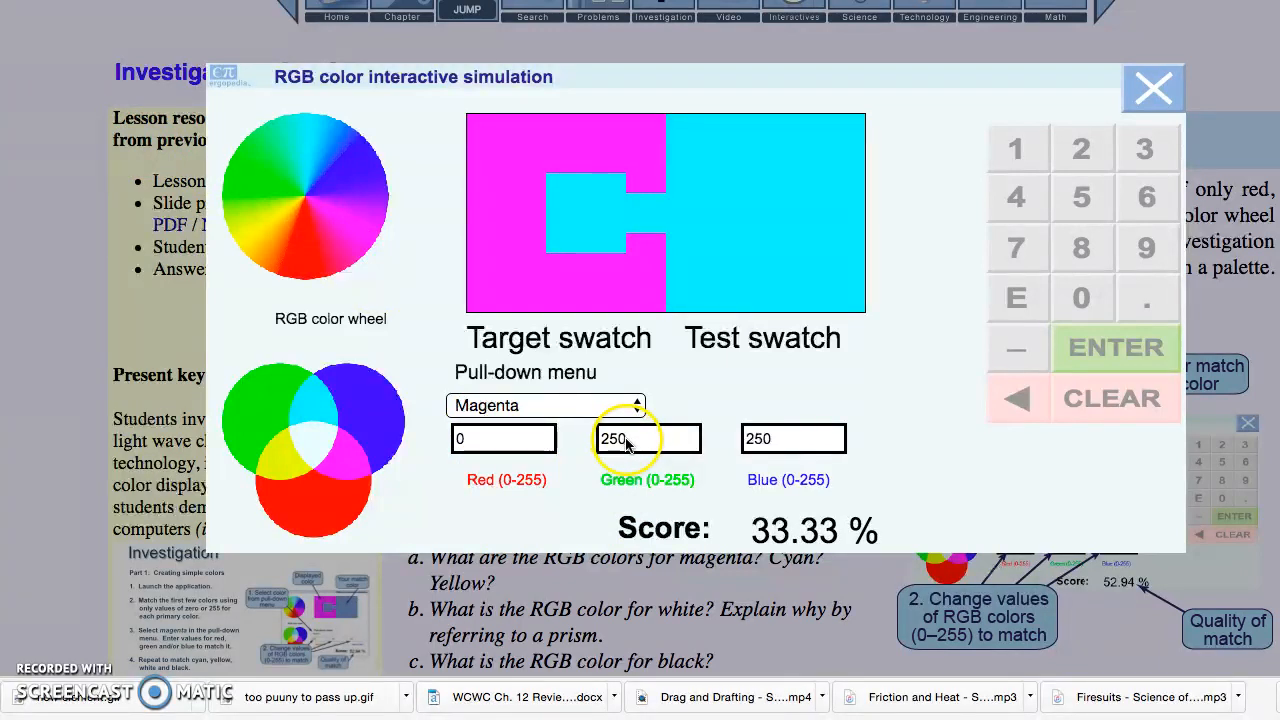
mouse_move(755, 228)
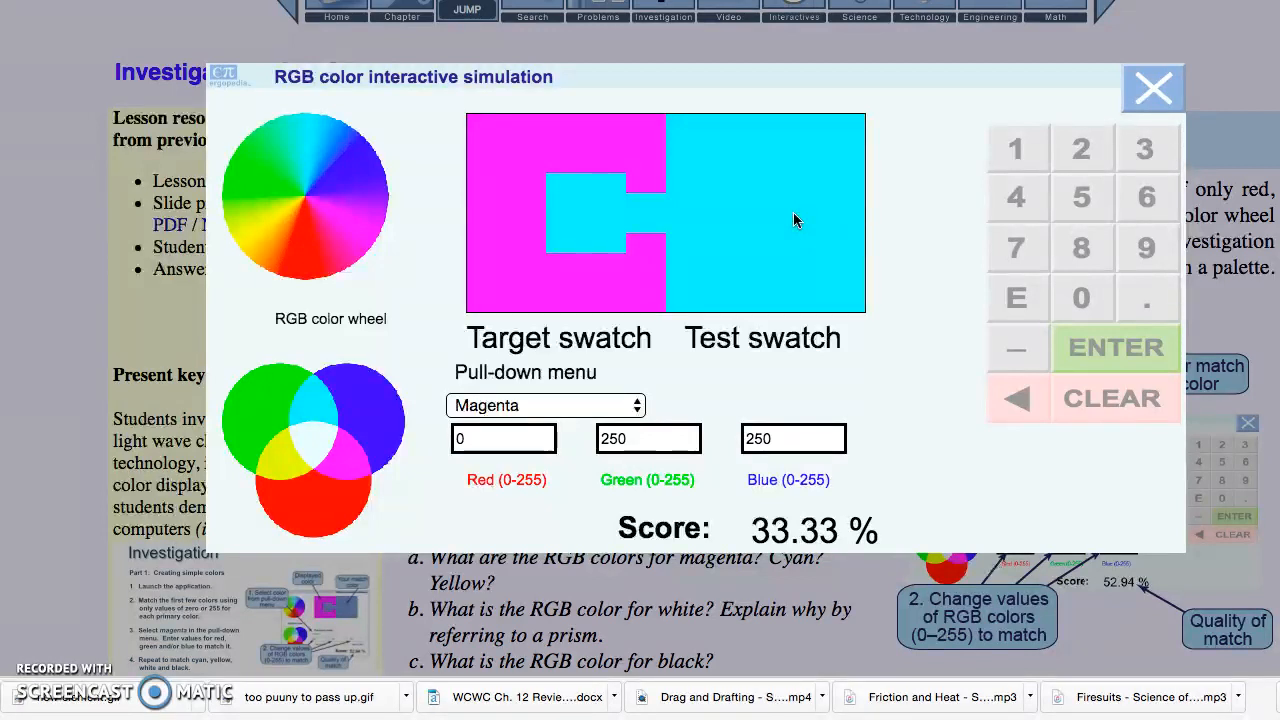
mouse_move(796, 219)
type("250")
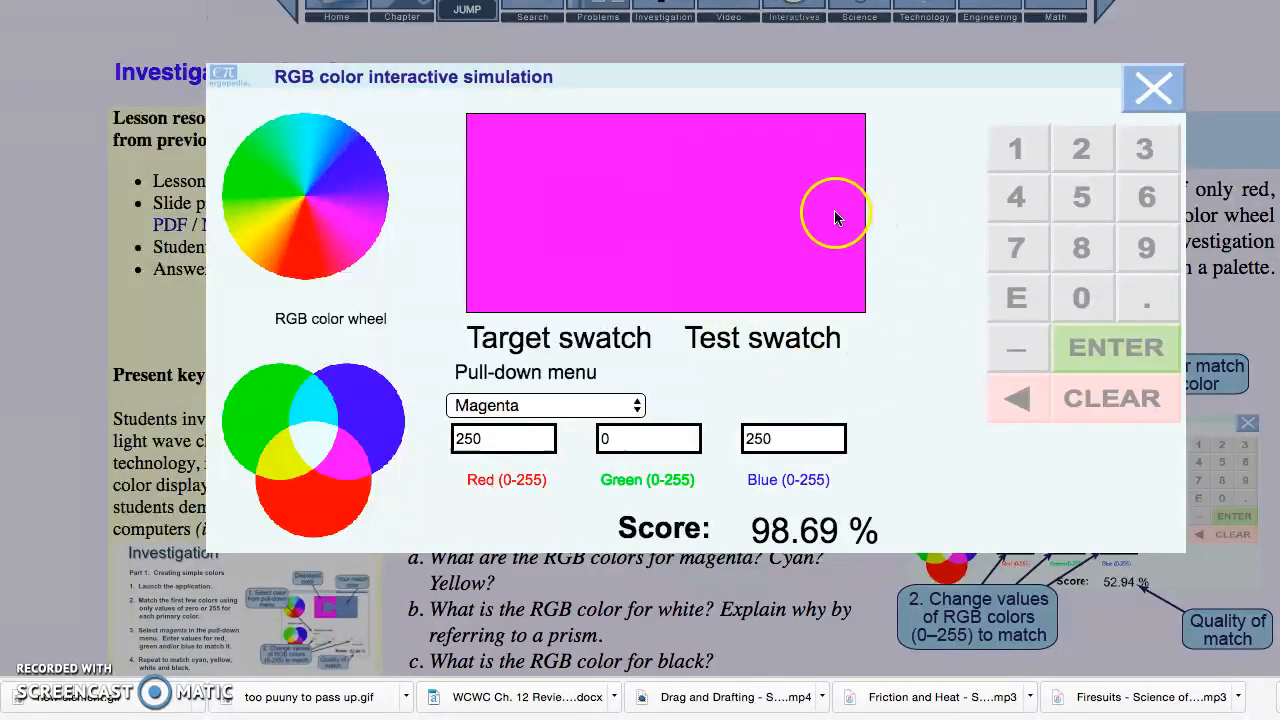
mouse_move(545, 168)
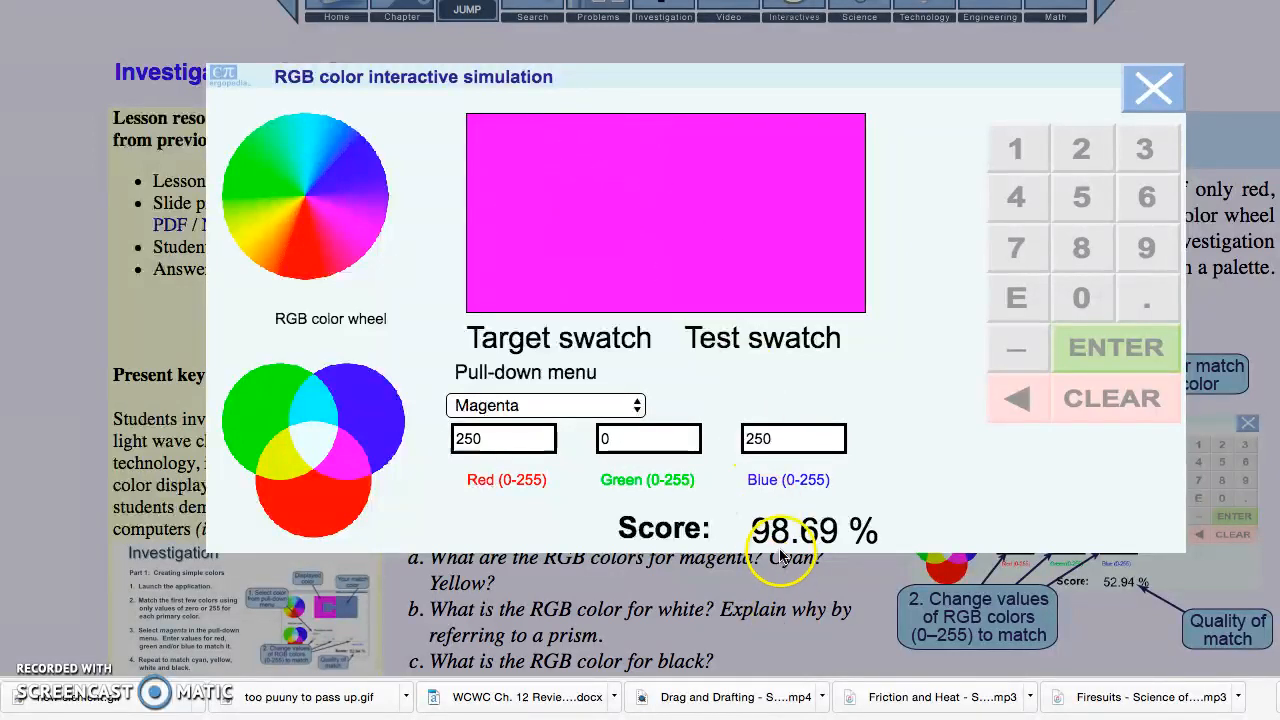
mouse_move(715, 390)
type("250")
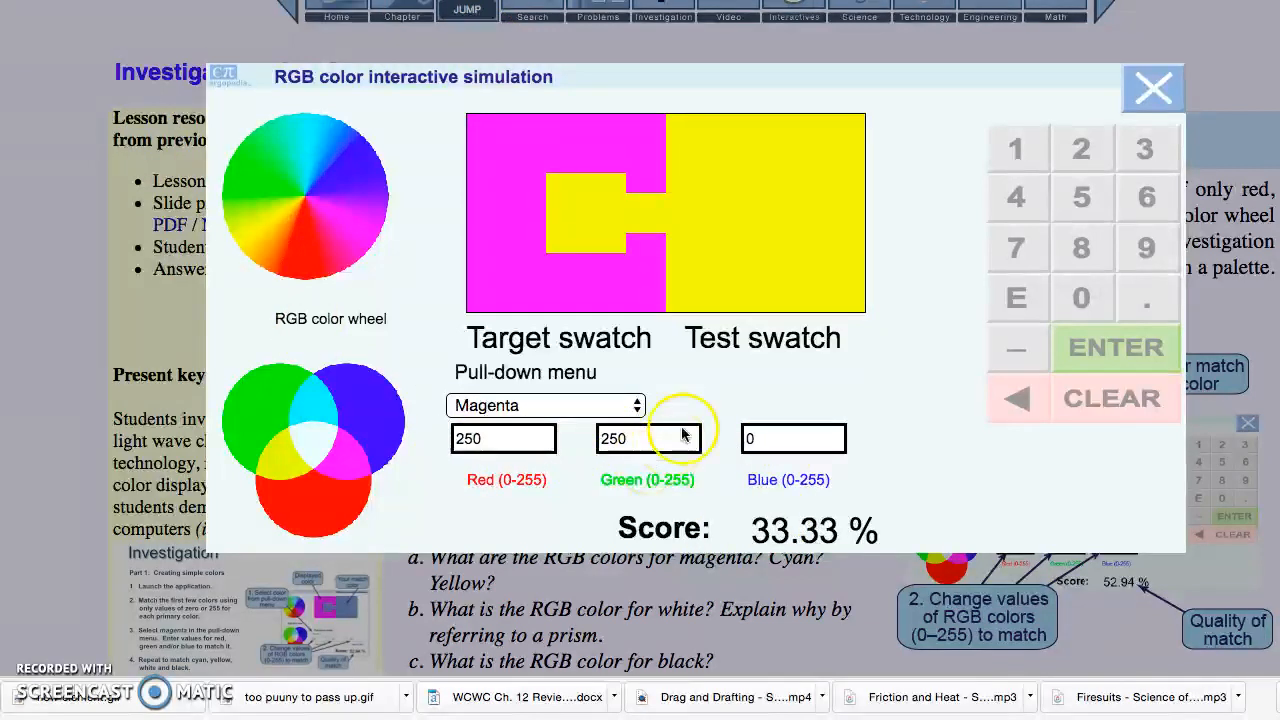
mouse_move(730, 220)
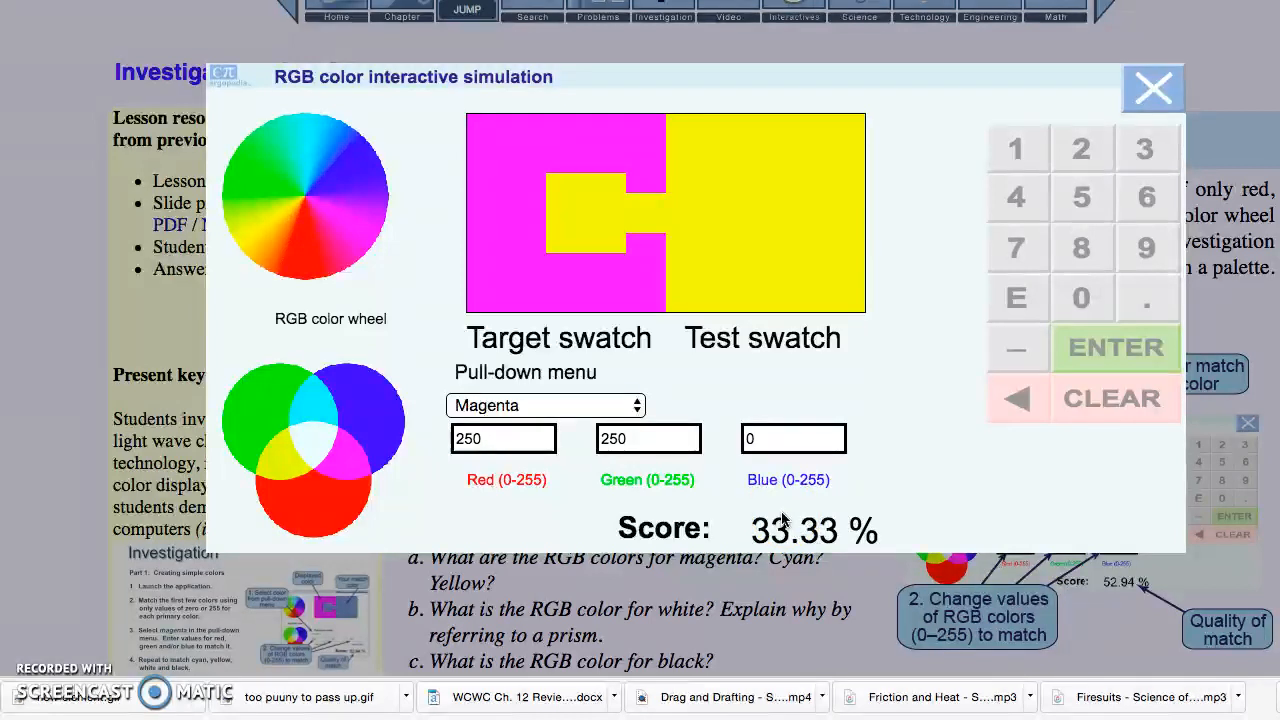
mouse_move(695, 545)
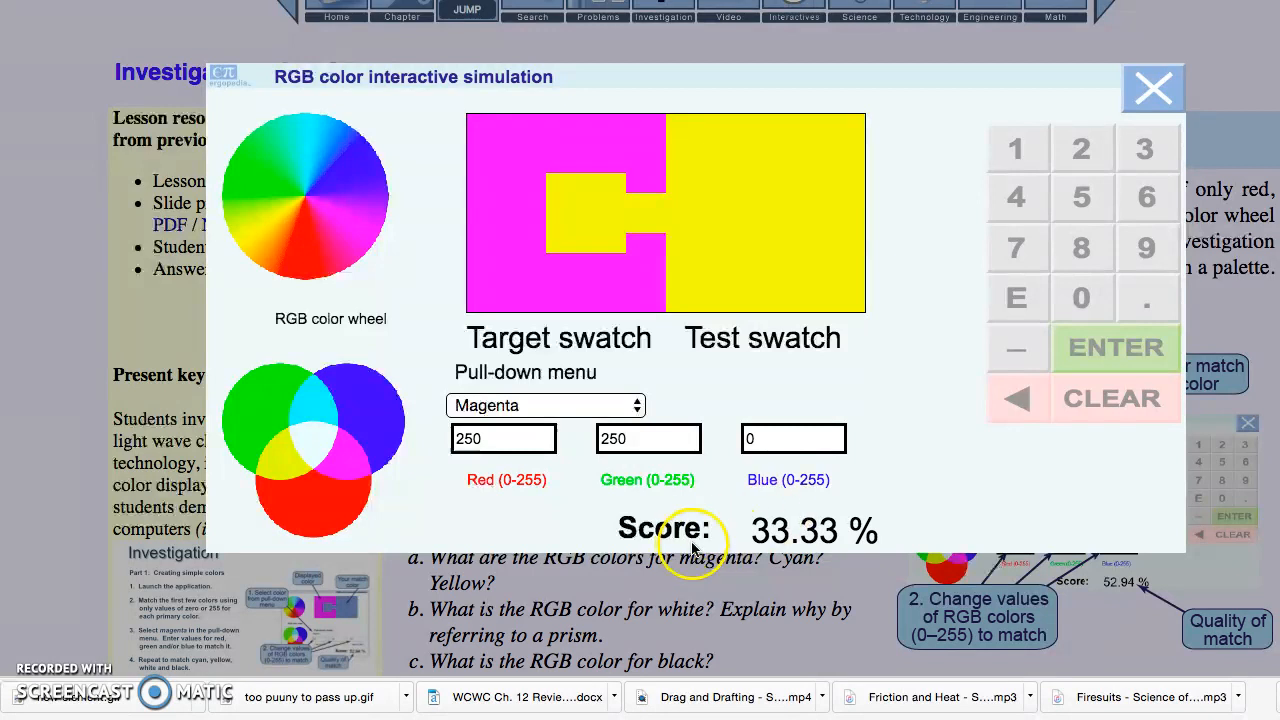
mouse_move(518, 473)
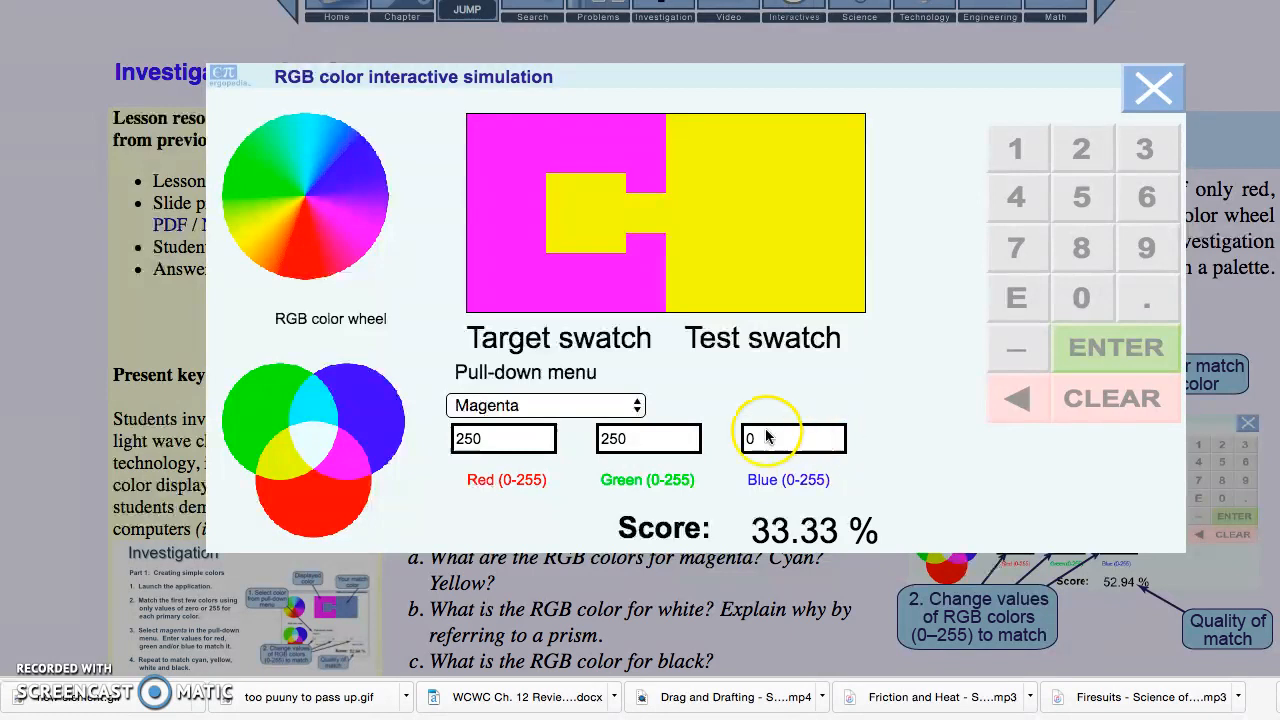
mouse_move(630, 367)
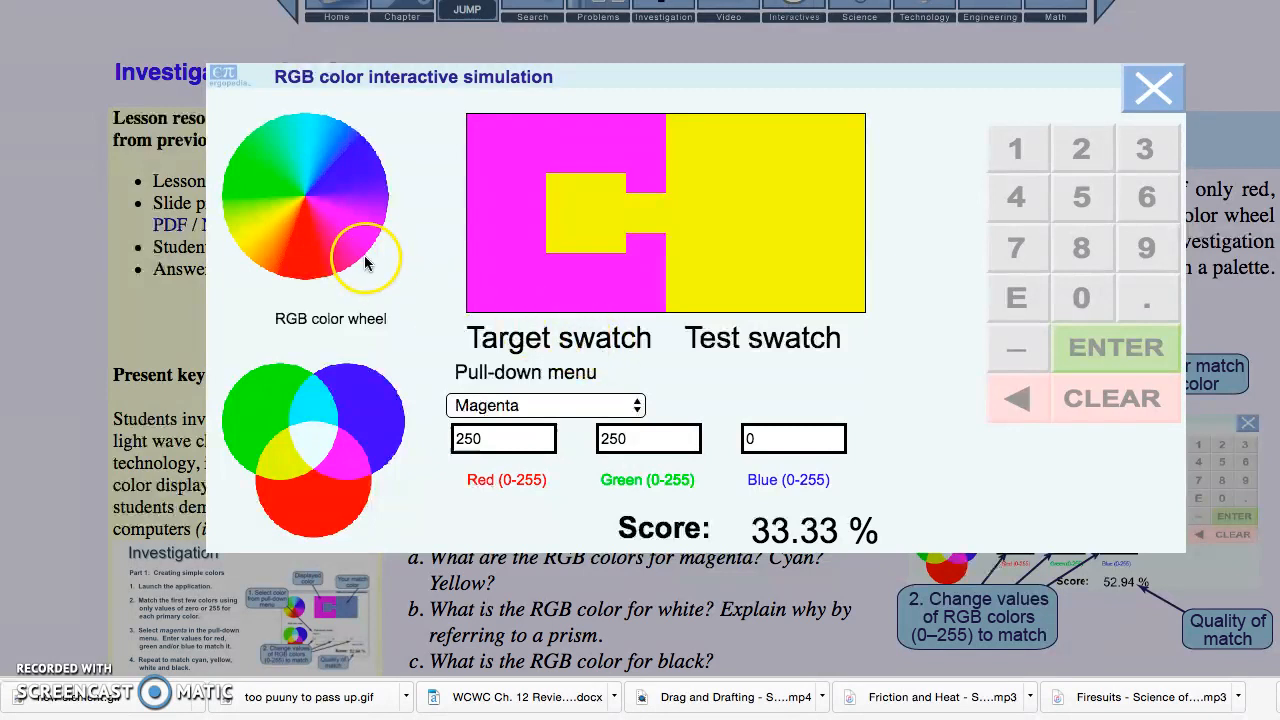
mouse_move(80, 30)
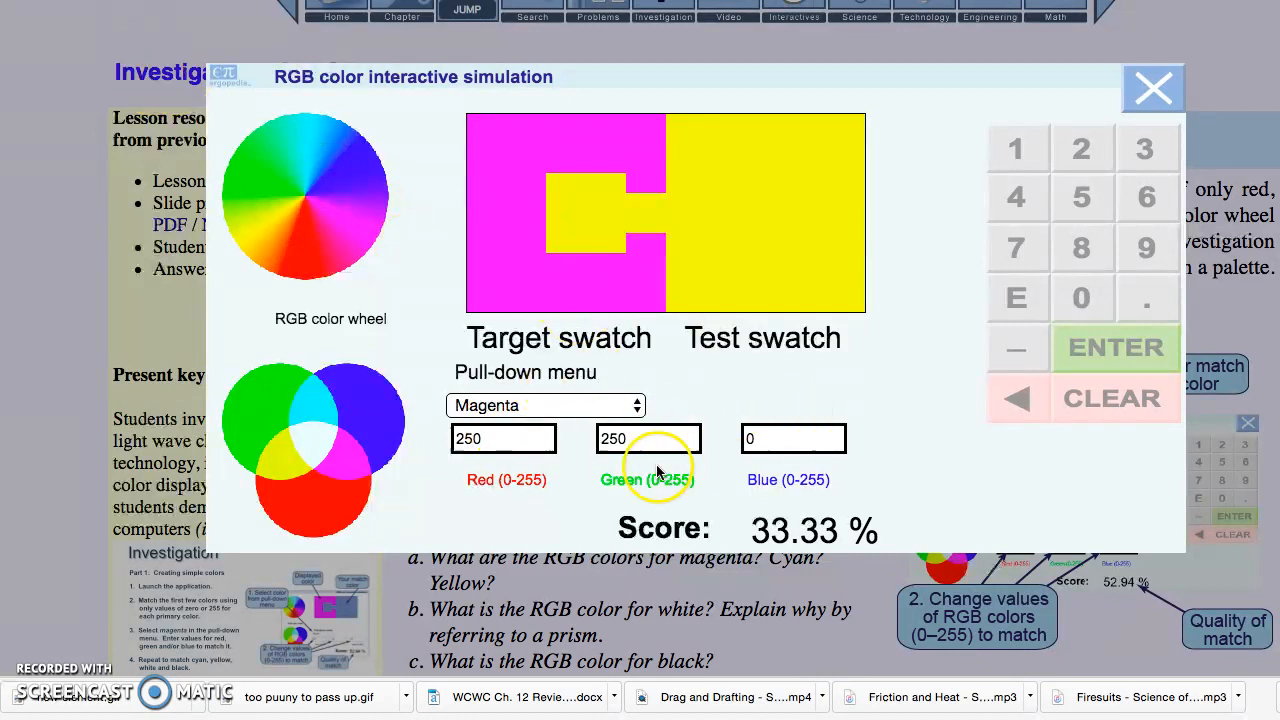
mouse_move(1055, 430)
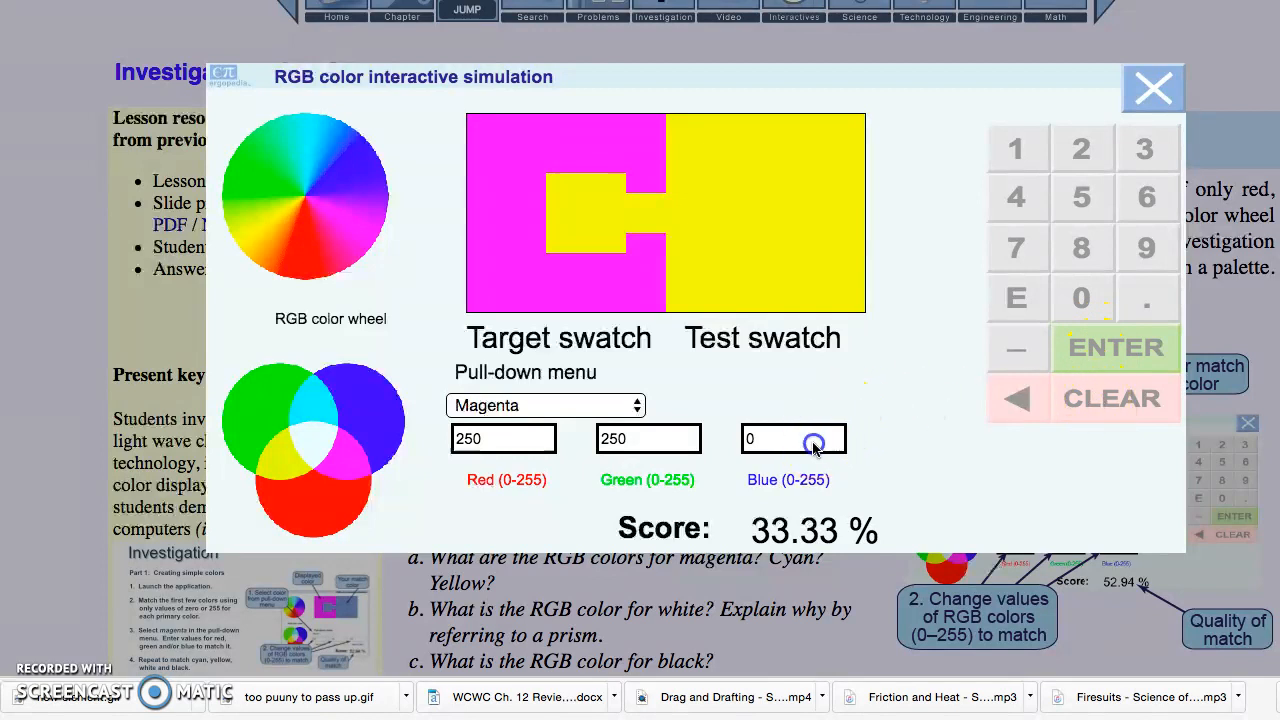
Step: Clear the Blue field and enter 250, making the swatch white at 66.01%
left_click(793, 438)
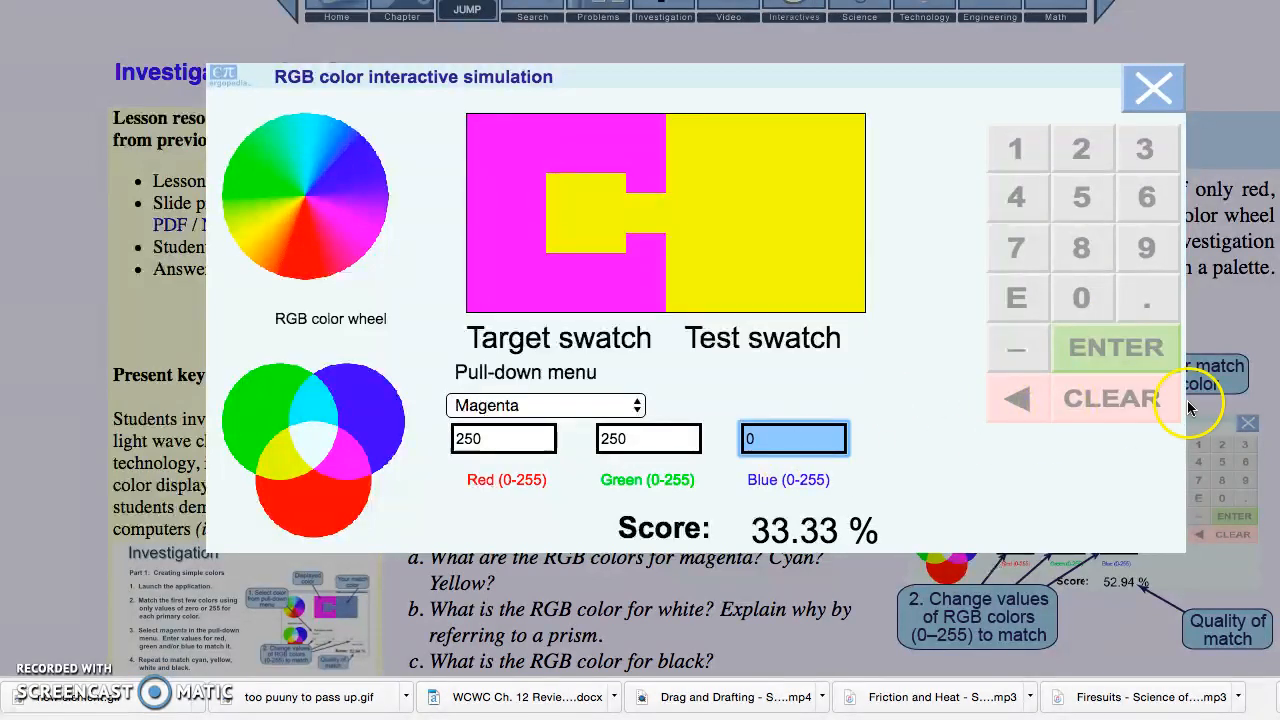
left_click(1081, 148)
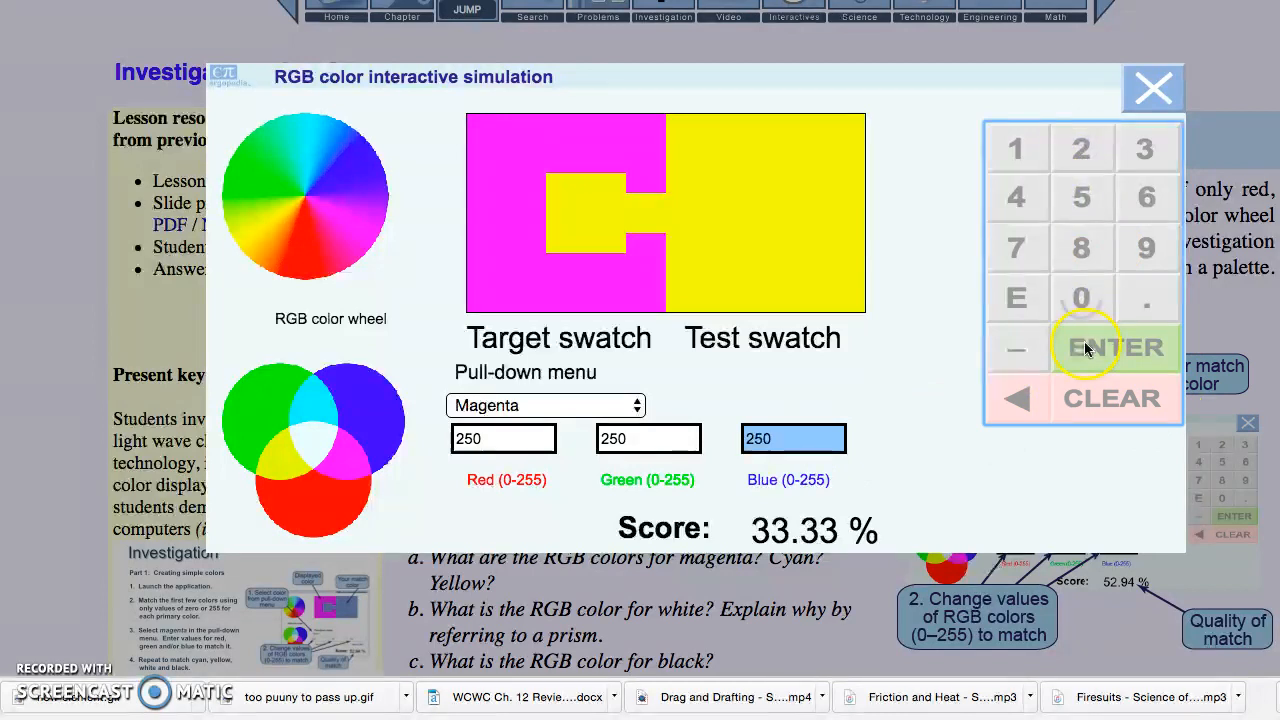
left_click(1115, 347)
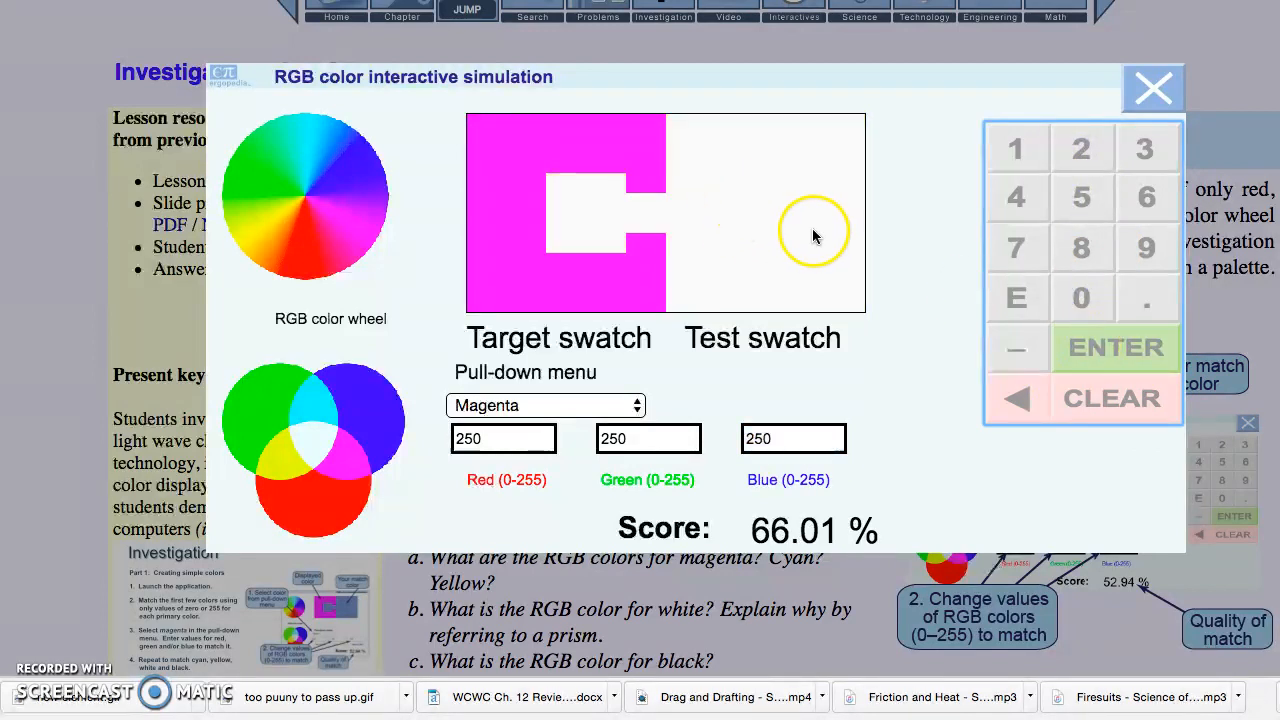